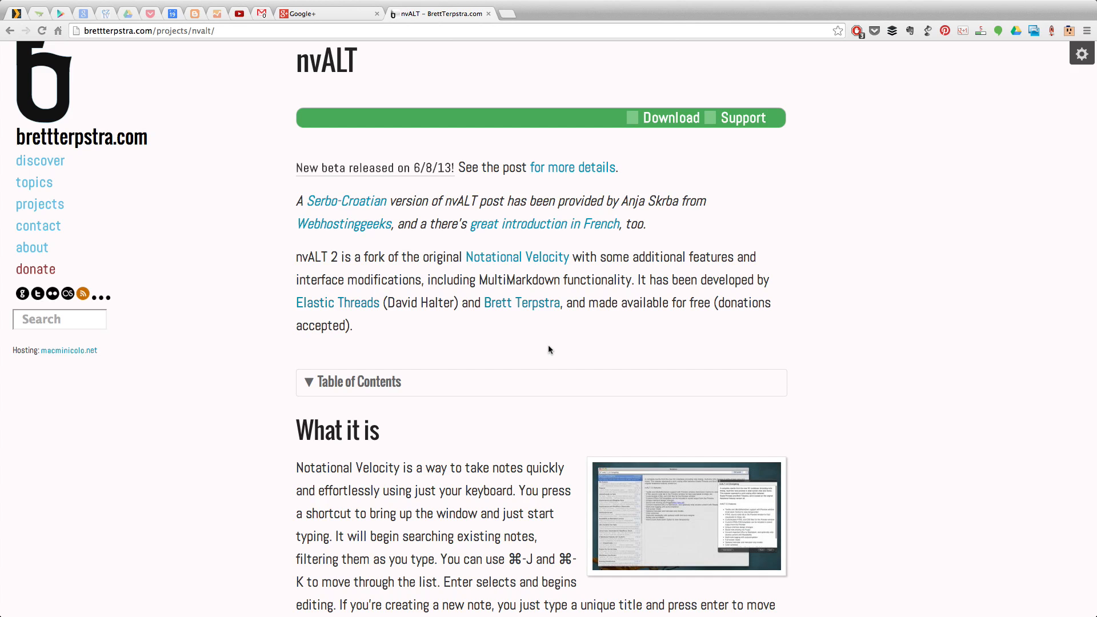
{"action": "mouse_move", "coordinate": [382, 337]}
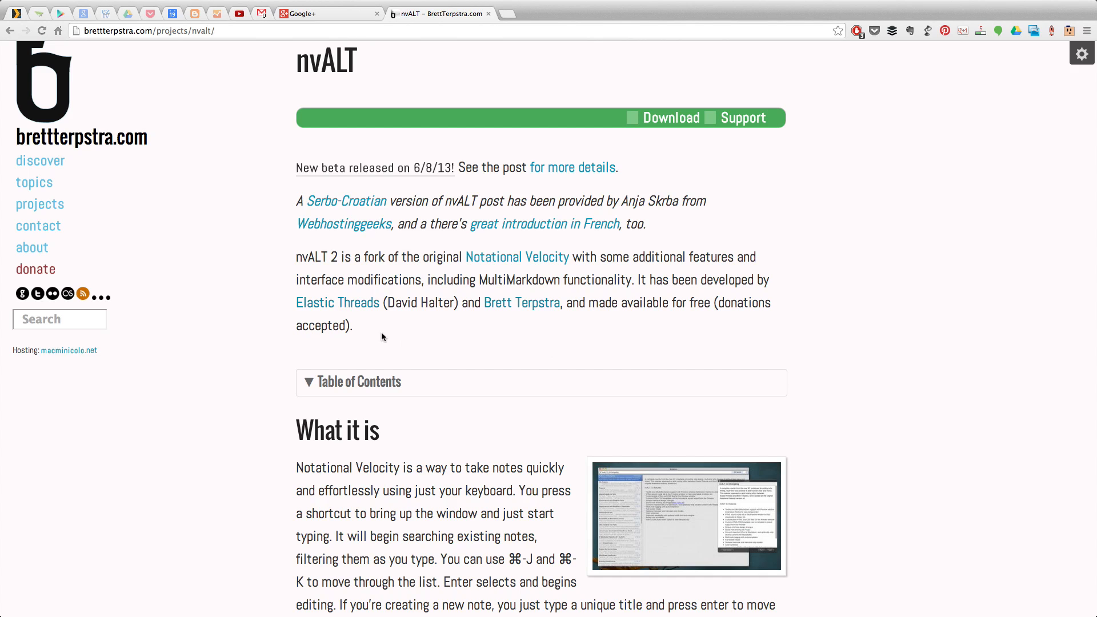
{"action": "mouse_move", "coordinate": [133, 145]}
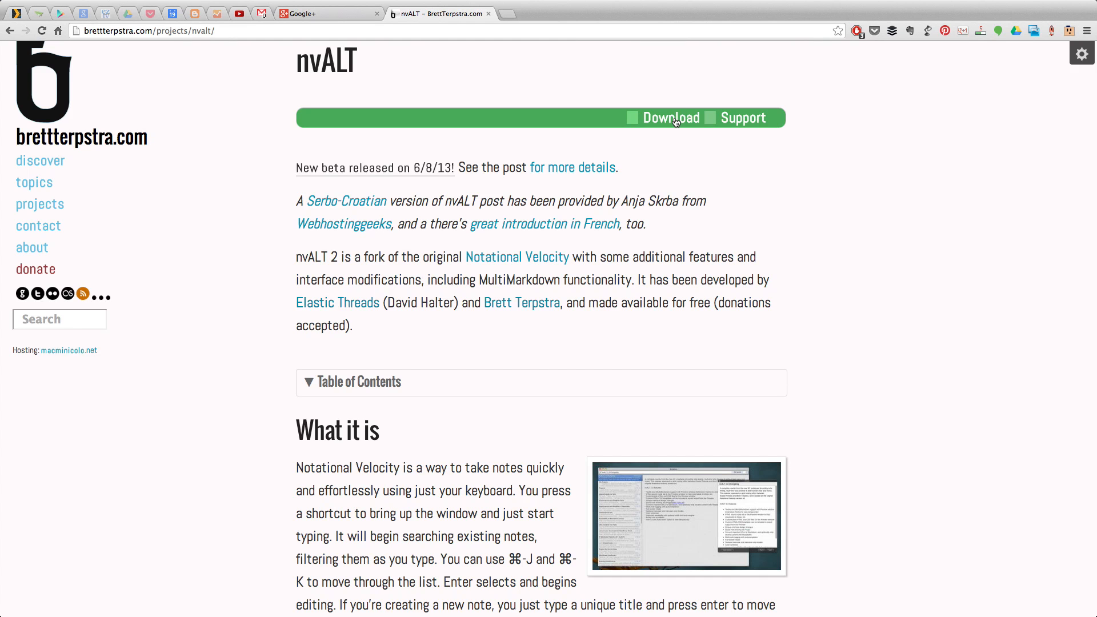
Jump down the nvALT project page to its Download section with the 2.2 beta link
{"action": "left_click", "coordinate": [670, 117]}
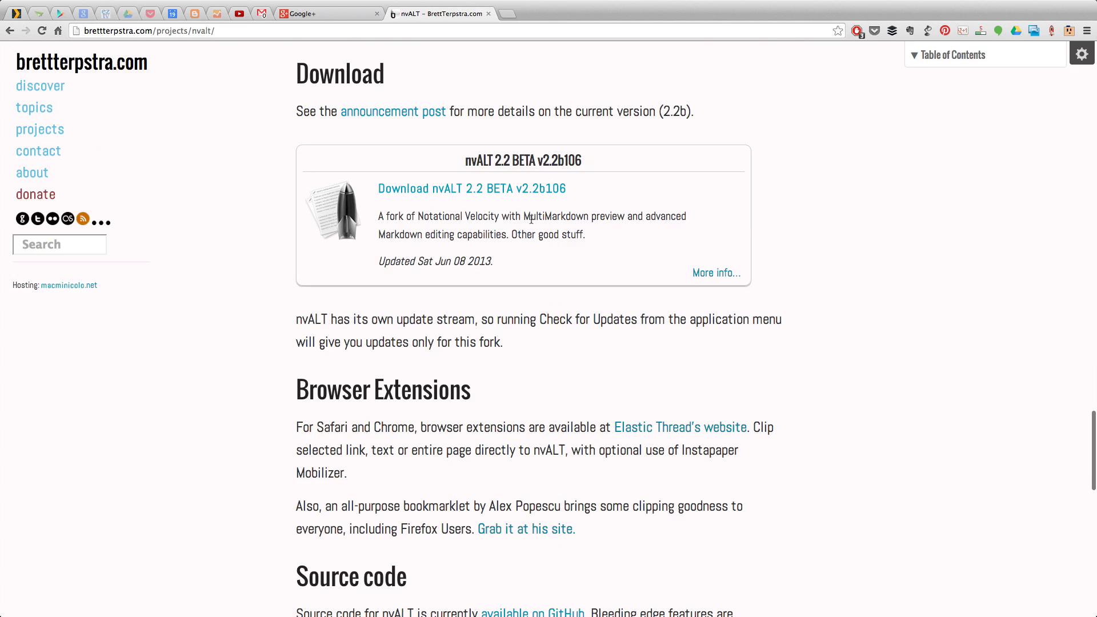
{"action": "mouse_move", "coordinate": [822, 311]}
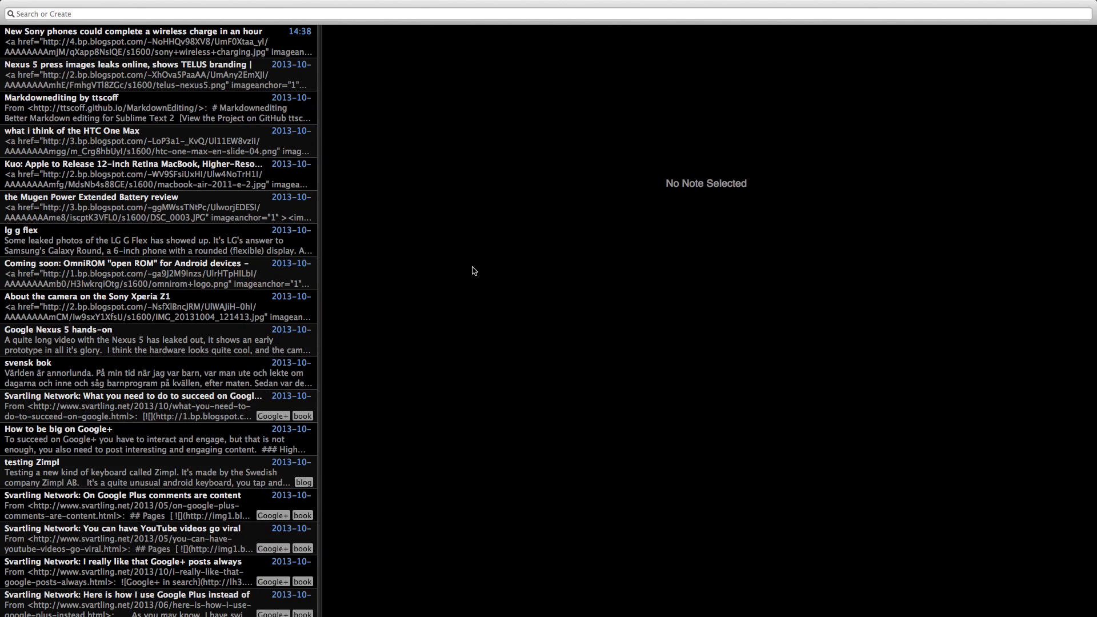
{"action": "mouse_move", "coordinate": [378, 251]}
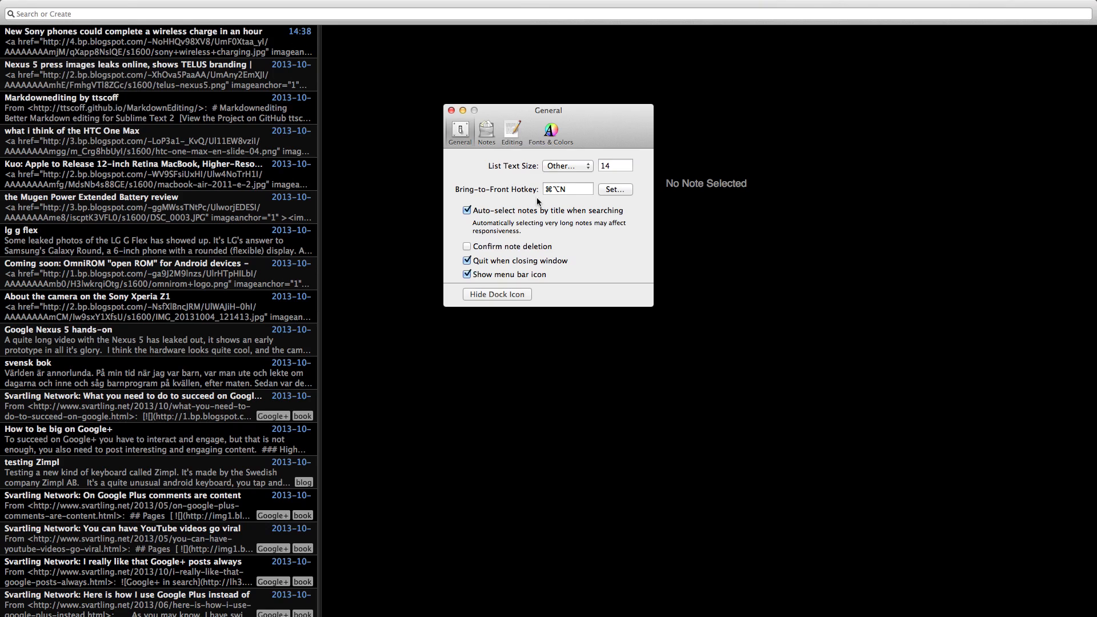
{"action": "left_click", "coordinate": [551, 132]}
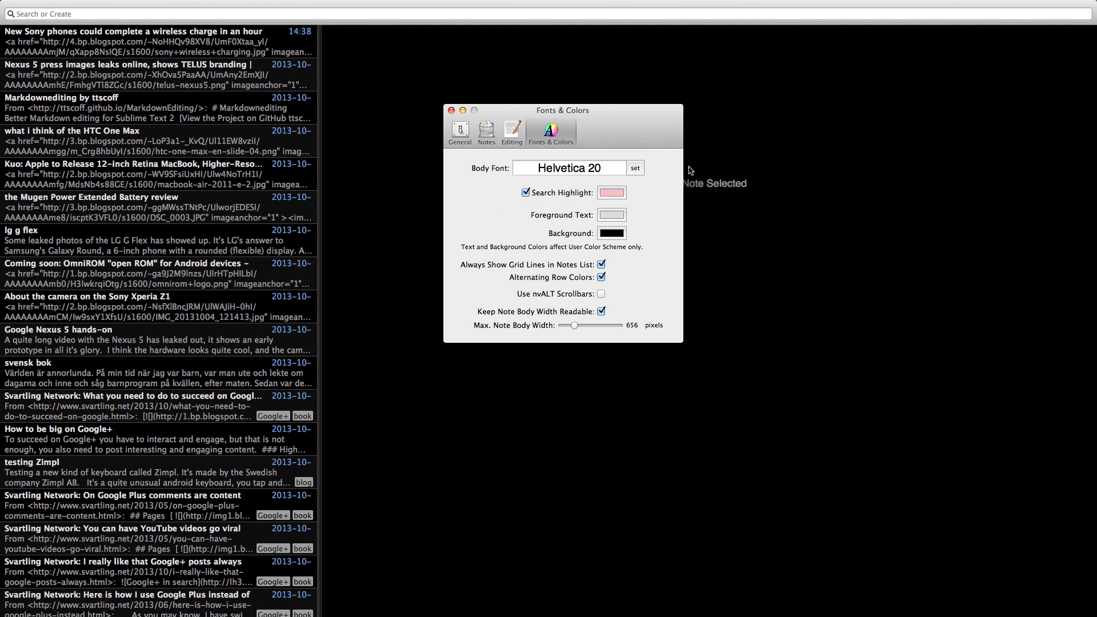
{"action": "left_click", "coordinate": [451, 110]}
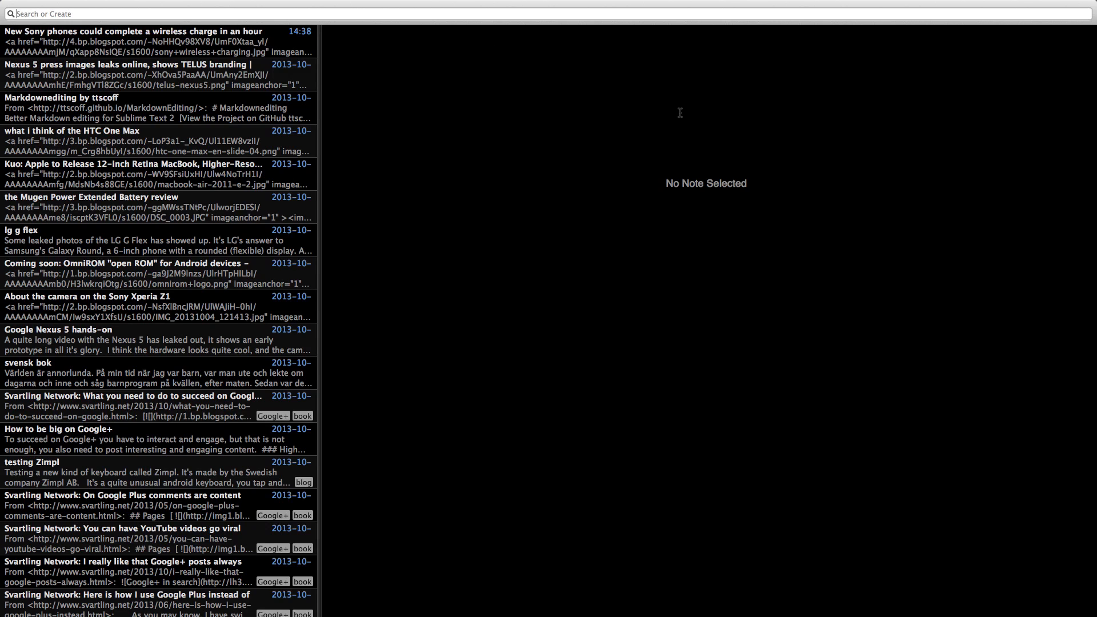
Search "footnote: ChromeBook", view the Footnote: Google+ note, then refilter the list with "foo"
{"action": "type", "text": "footnote: ChromeBook"}
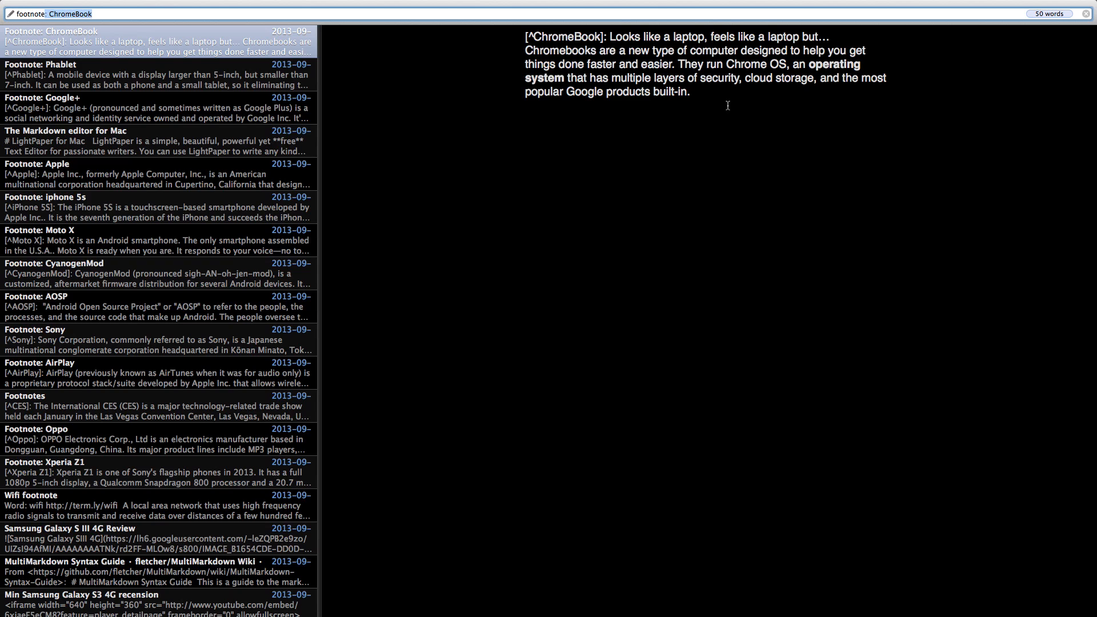
{"action": "left_click", "coordinate": [159, 103]}
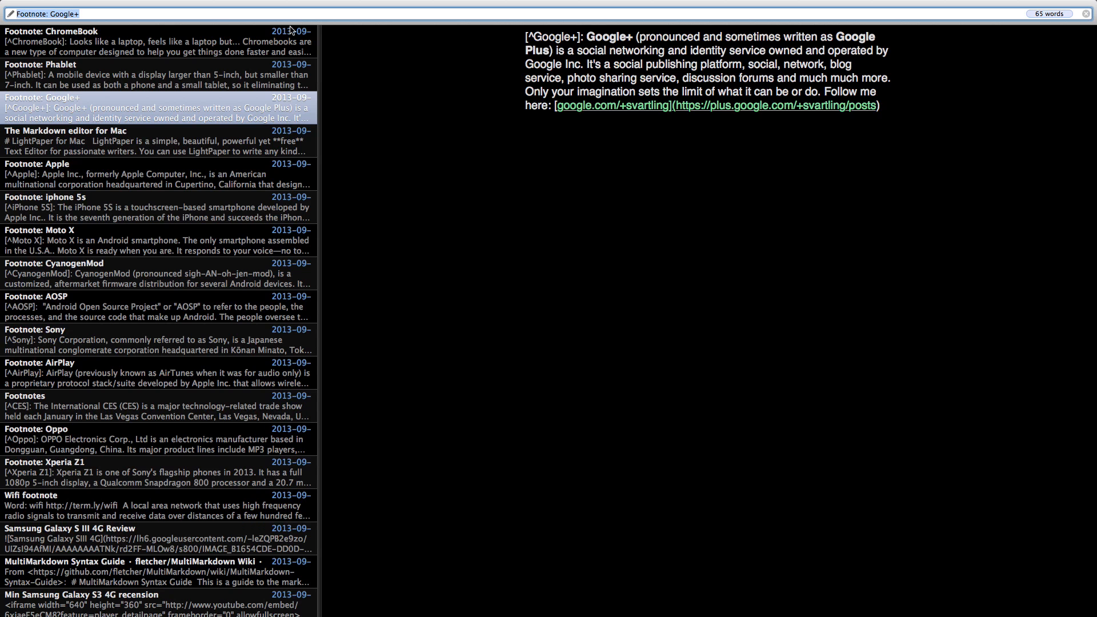
{"action": "type", "text": "foo"}
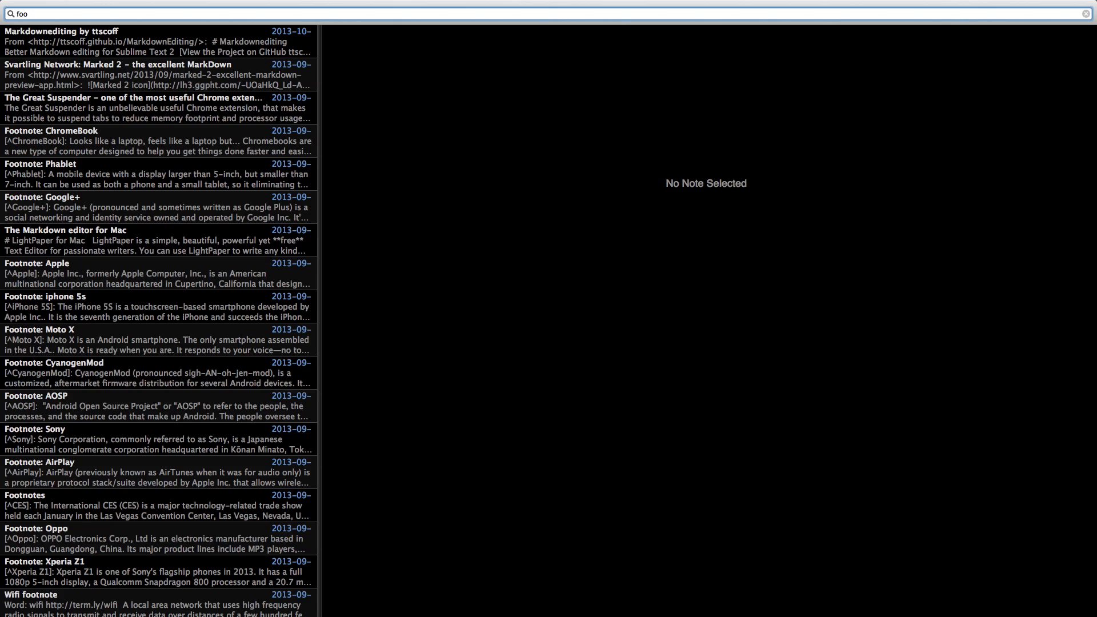
Start the "footnote: test" note with a "testing NValt" line, **bold** and _ital_ words
{"action": "left_click", "coordinate": [158, 113]}
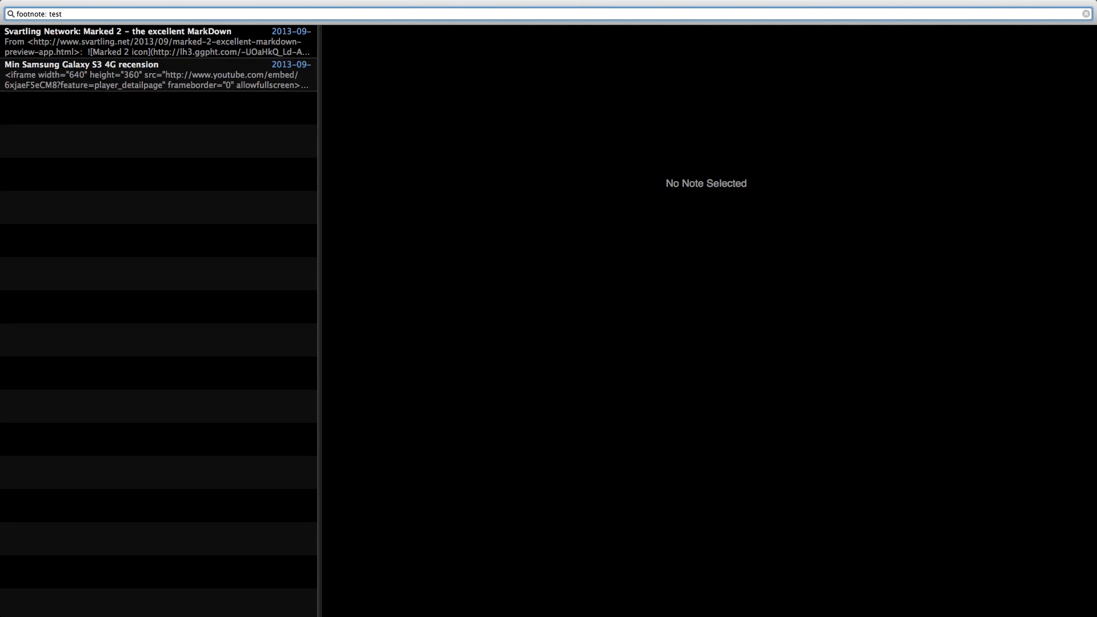
{"action": "mouse_move", "coordinate": [395, 88]}
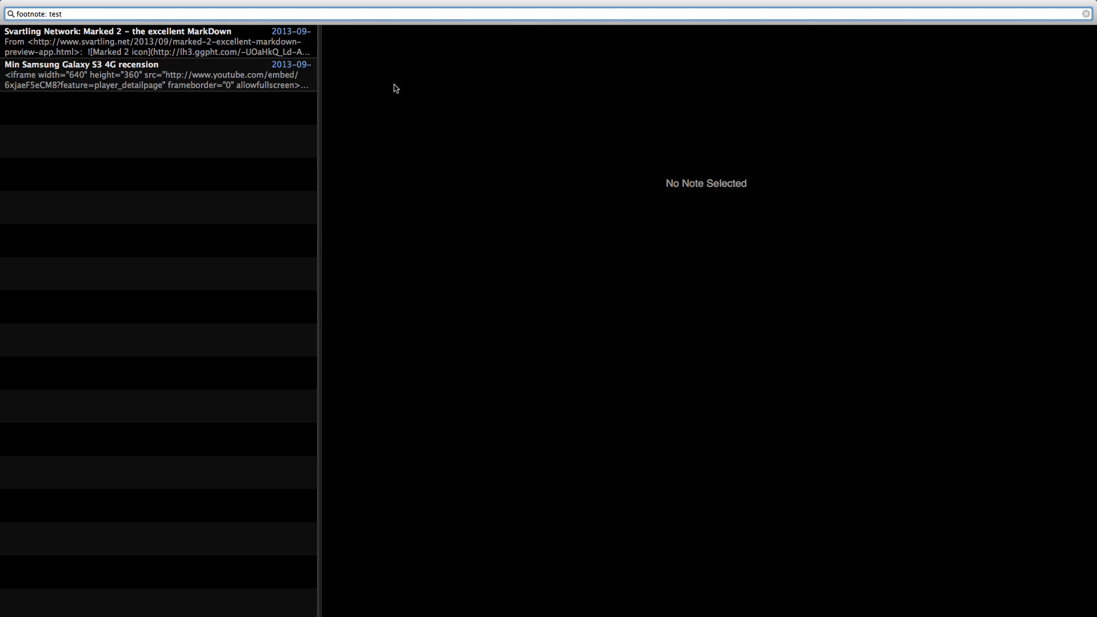
{"action": "type", "text": "testing N"}
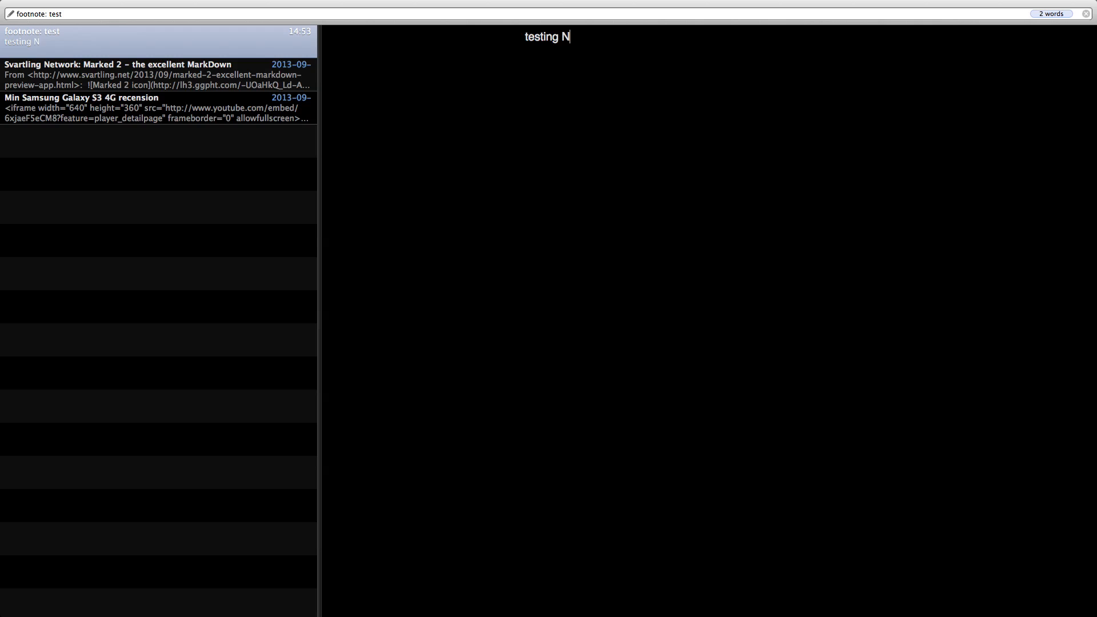
{"action": "type", "text": "Valt"}
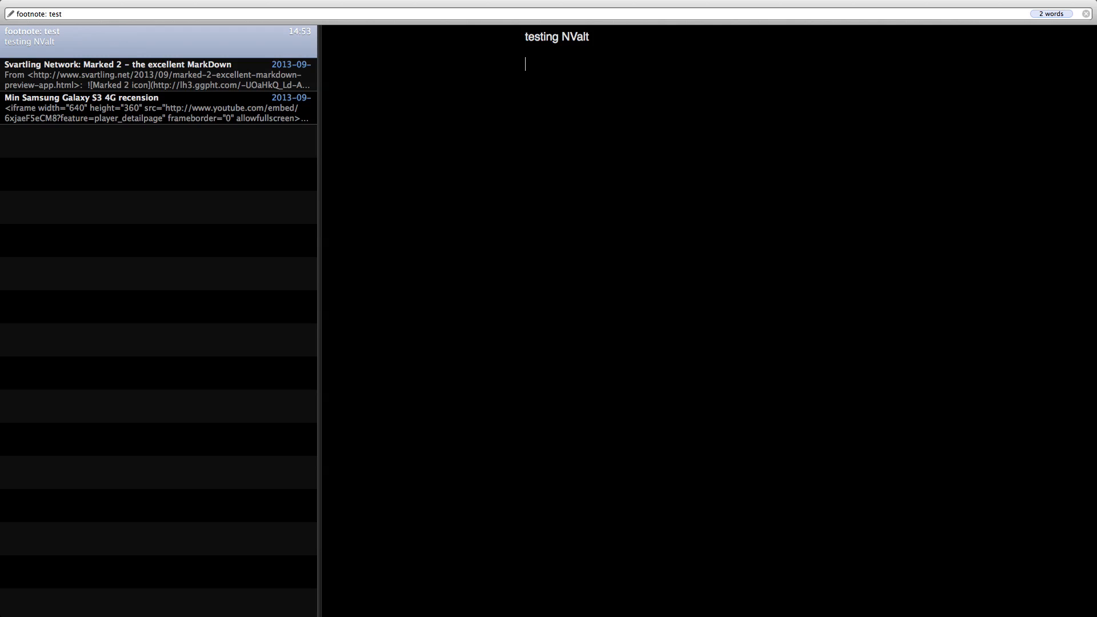
{"action": "type", "text": "**"}
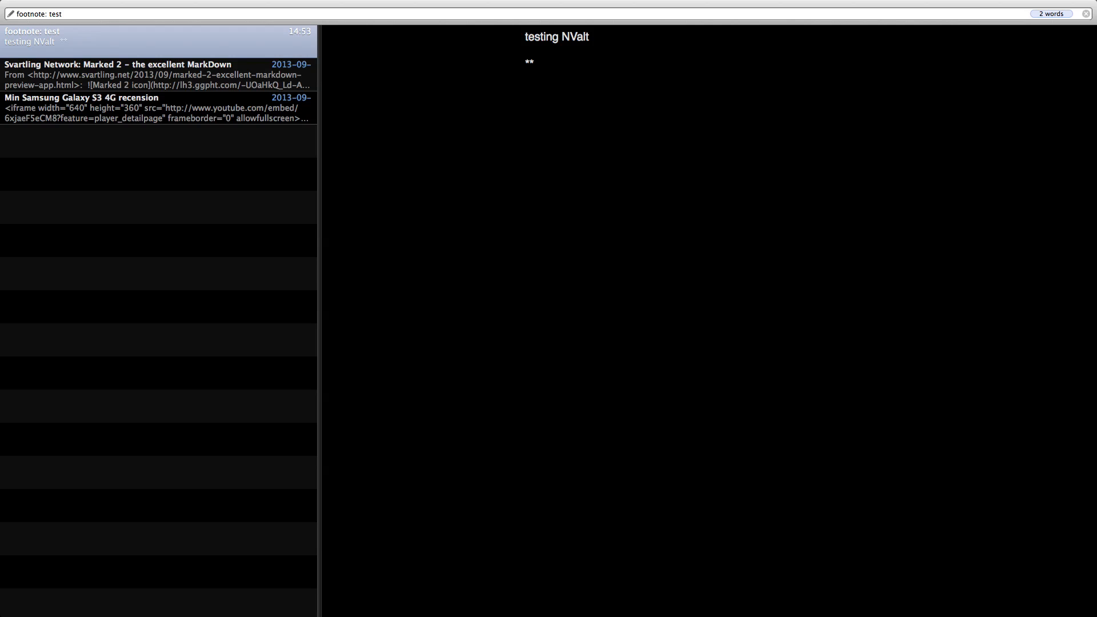
{"action": "type", "text": "bold**"}
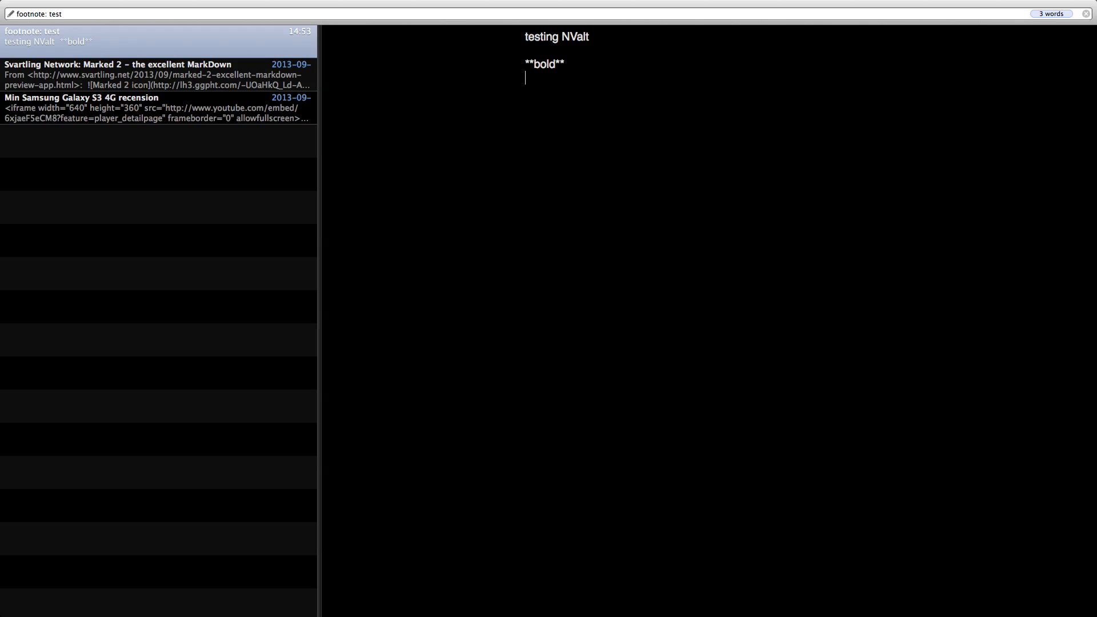
{"action": "type", "text": "_italic_"}
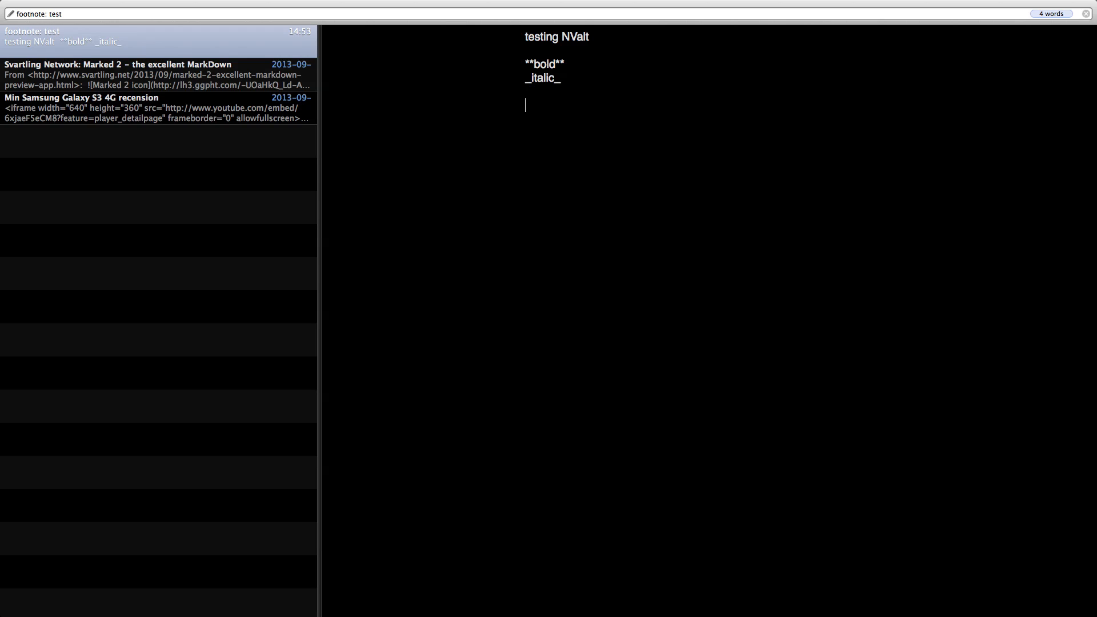
{"action": "type", "text": "[]"}
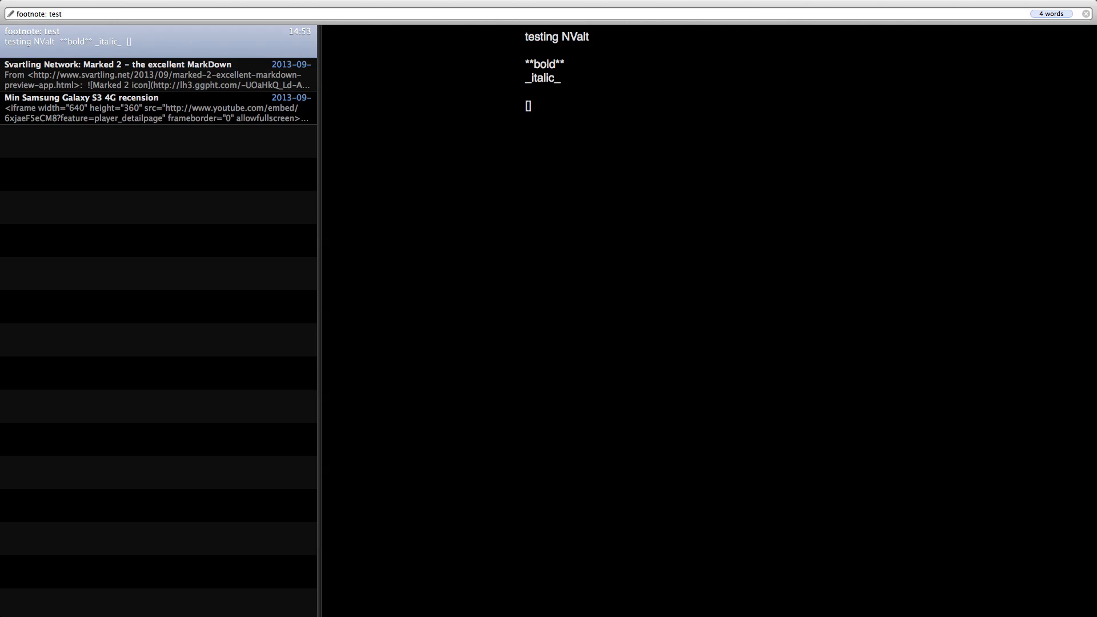
{"action": "type", "text": "link"}
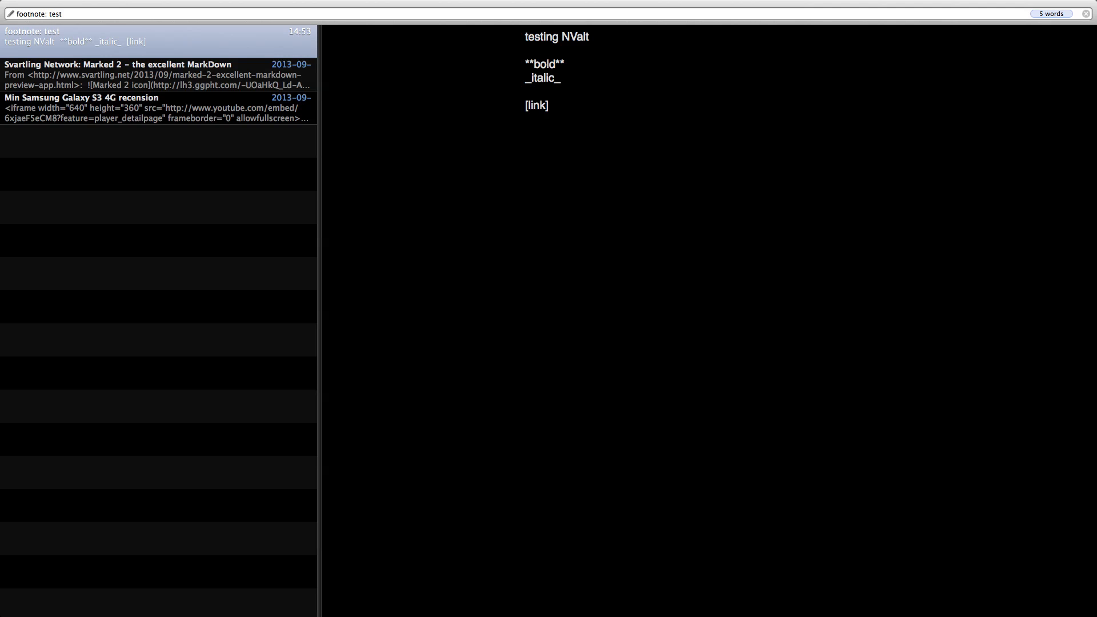
{"action": "type", "text": "(http:)"}
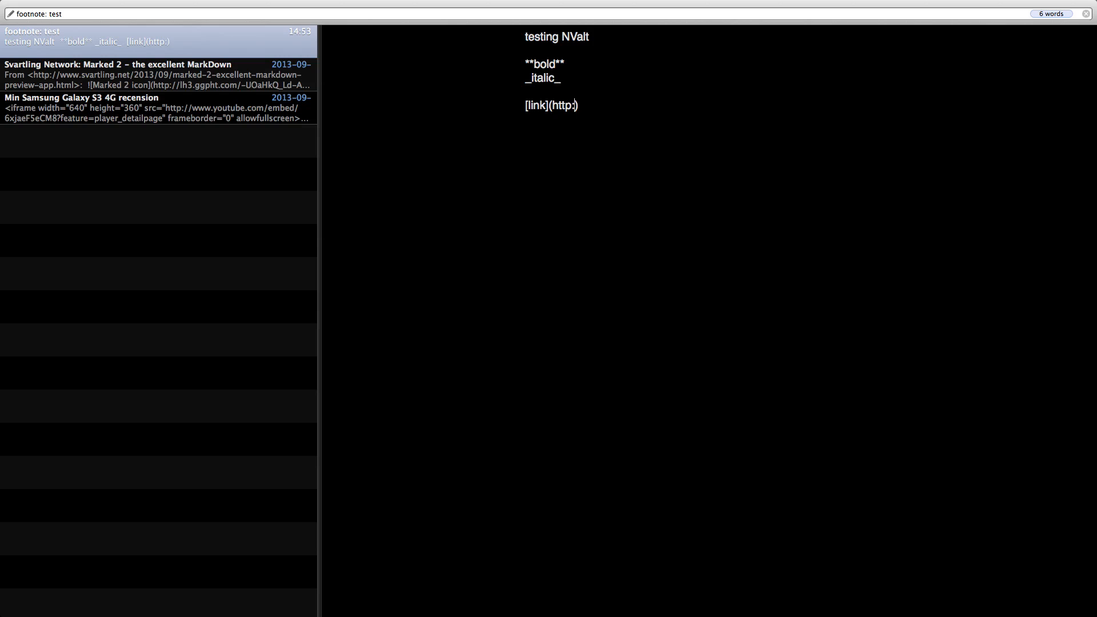
{"action": "type", "text": "/googl"}
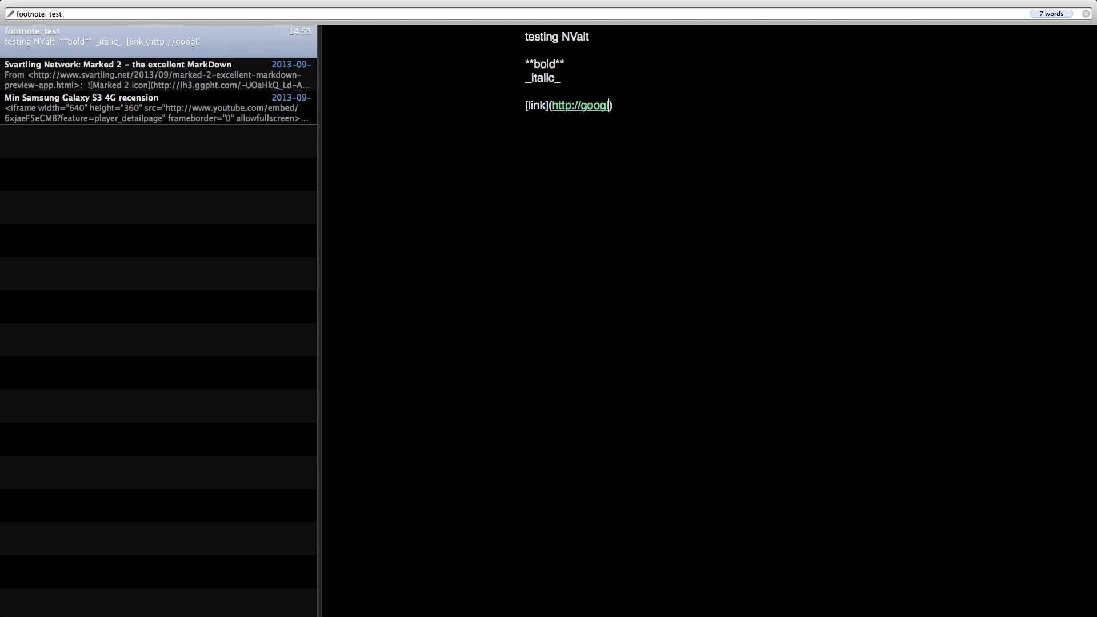
{"action": "type", "text": "e.com?"}
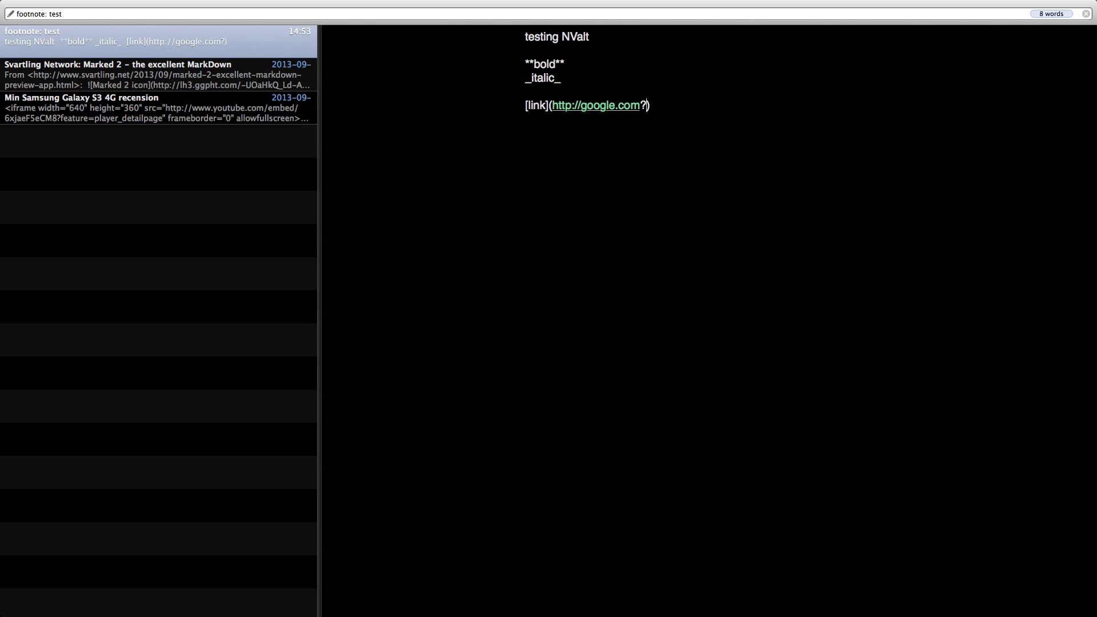
{"action": "type", "text": "svartling"}
{"action": "type", "text": "### "}
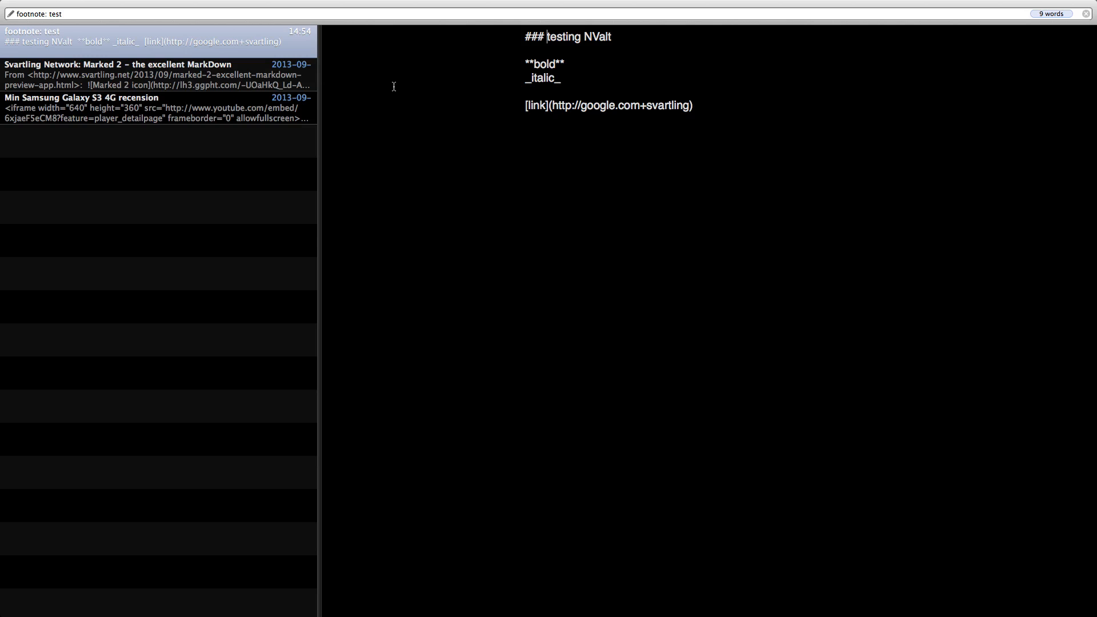
Show the note's rendered Markdown preview, view its HTML source, return to the preview and close it
{"action": "left_click", "coordinate": [256, 7]}
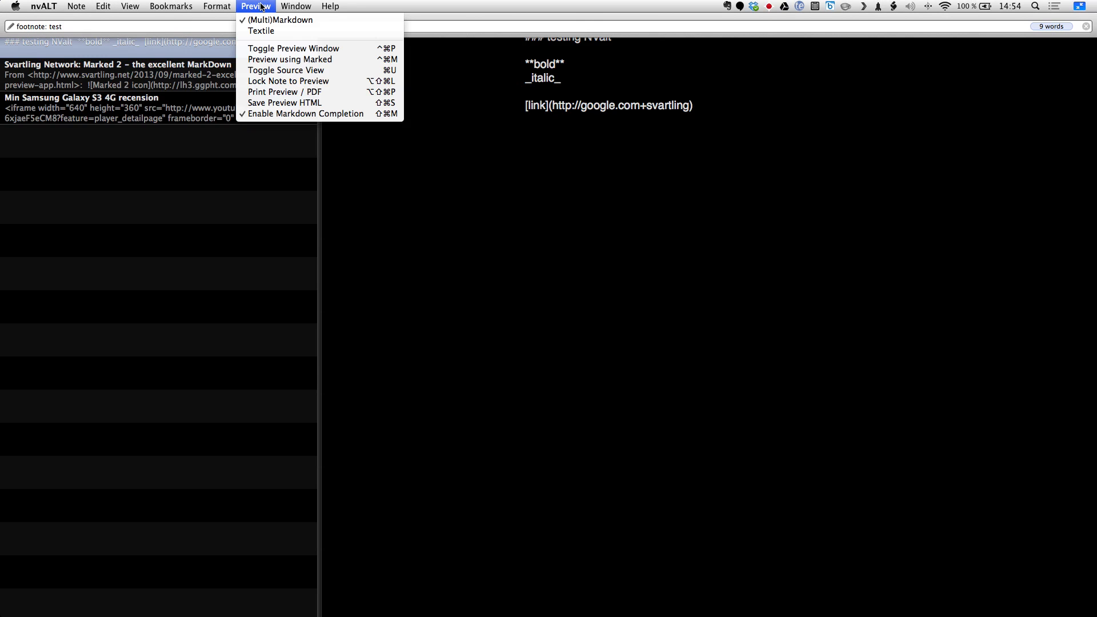
{"action": "mouse_move", "coordinate": [294, 48]}
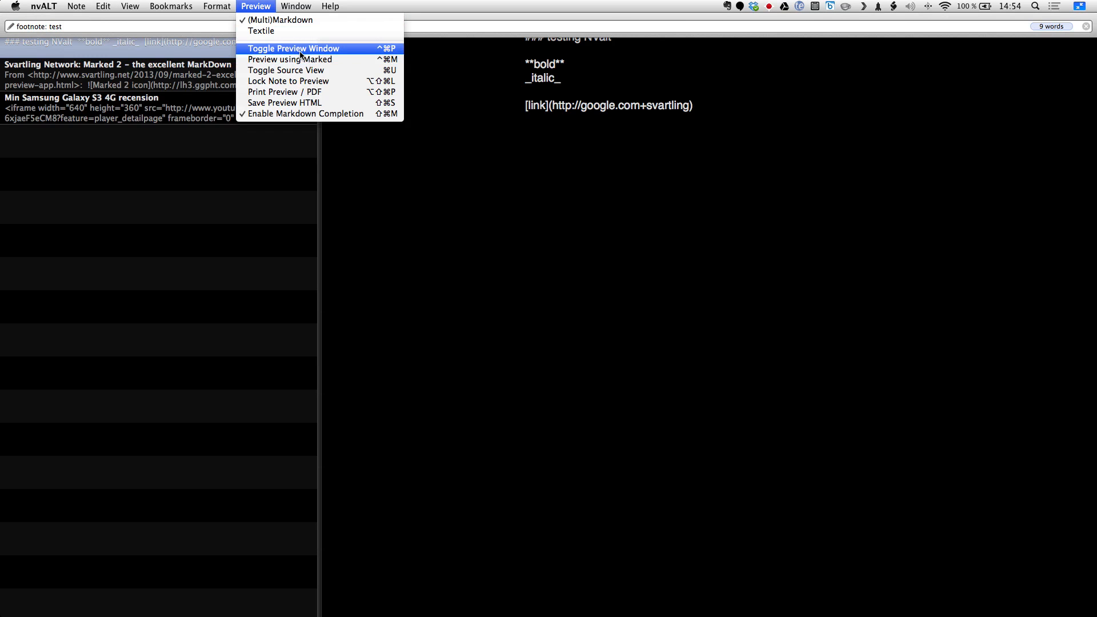
{"action": "left_click", "coordinate": [294, 48]}
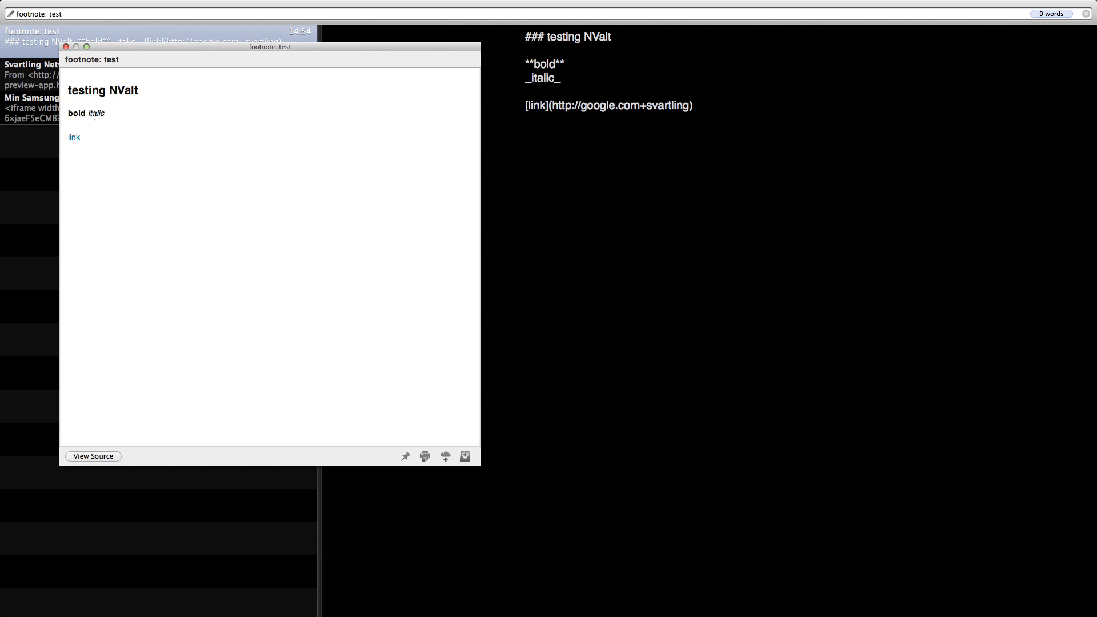
{"action": "mouse_move", "coordinate": [74, 137]}
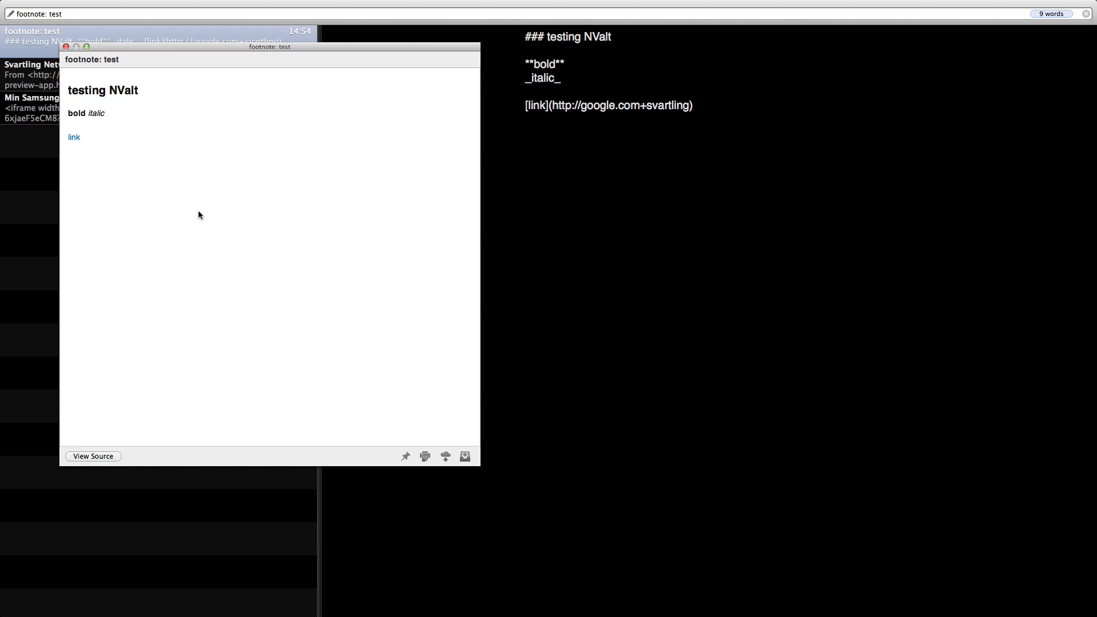
{"action": "mouse_move", "coordinate": [335, 409]}
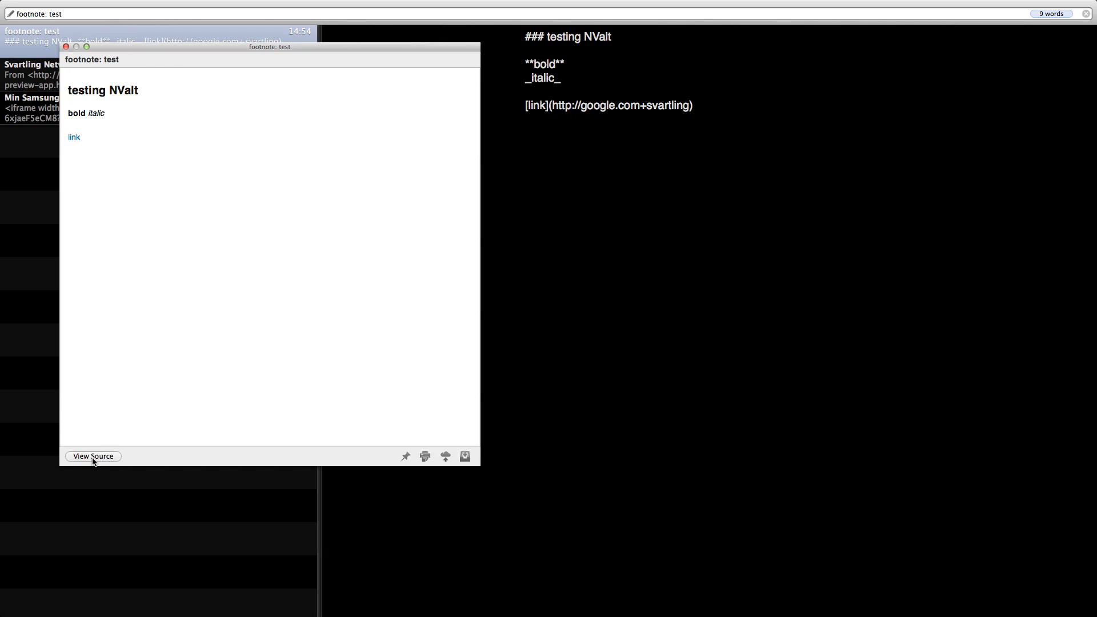
{"action": "left_click", "coordinate": [93, 456]}
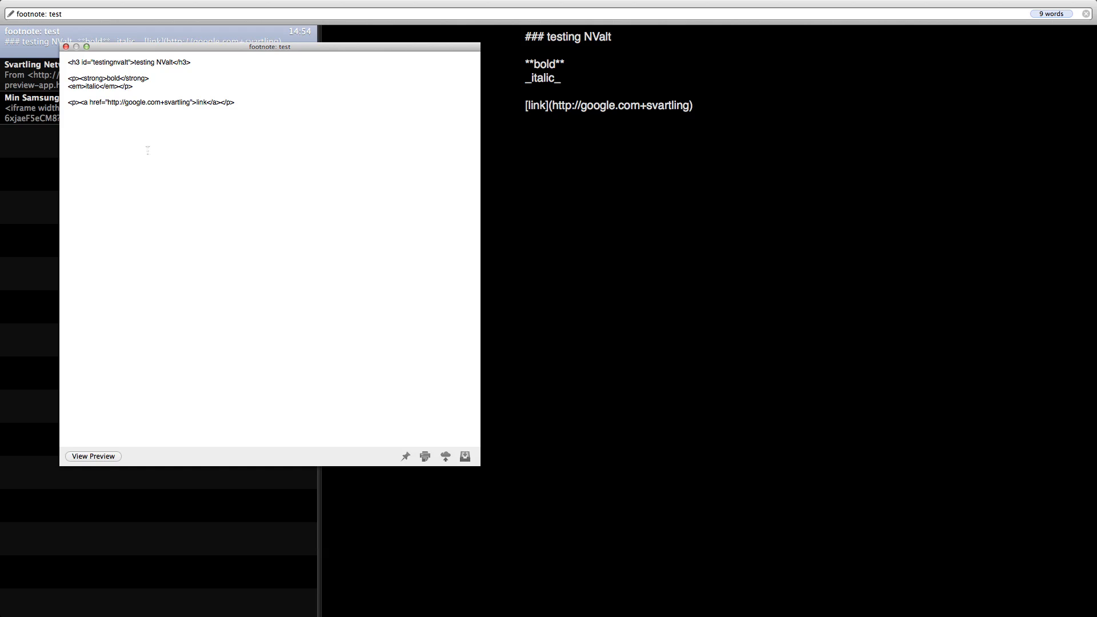
{"action": "left_click", "coordinate": [93, 456]}
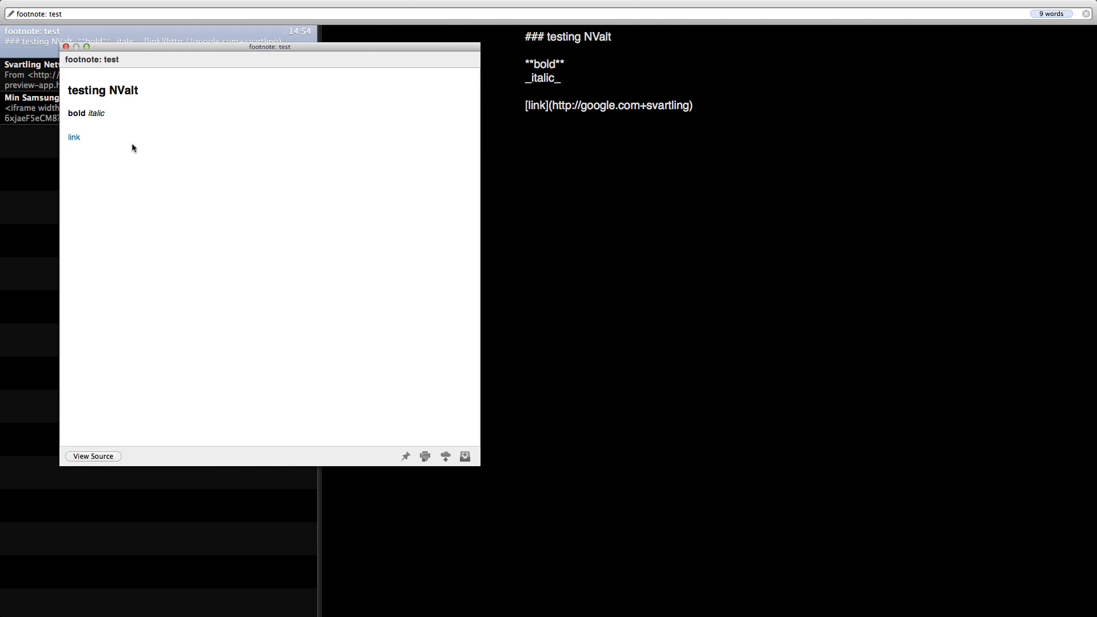
{"action": "left_click", "coordinate": [65, 46]}
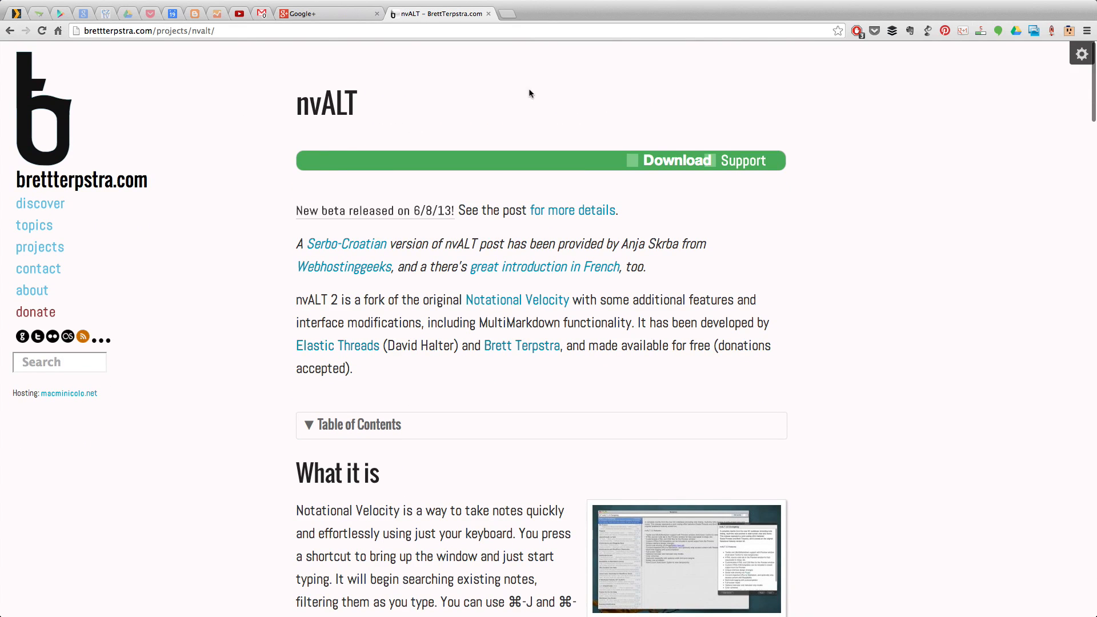
{"action": "mouse_move", "coordinate": [69, 38]}
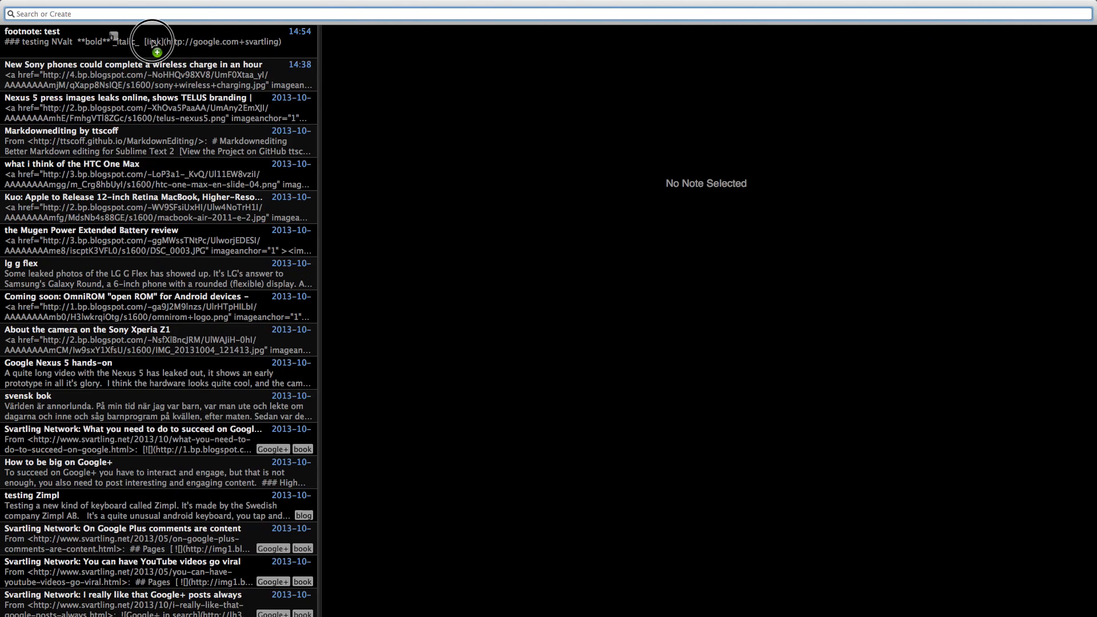
Drop the project page URL onto the note list to capture it as a Markdown note
{"action": "left_click", "coordinate": [162, 41]}
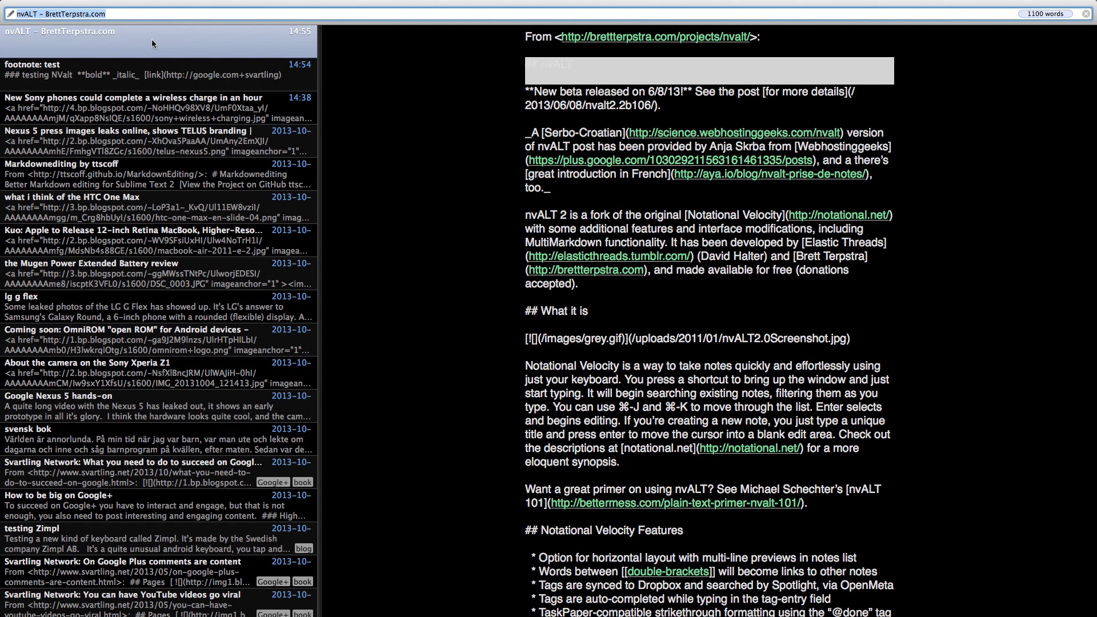
{"action": "mouse_move", "coordinate": [754, 283]}
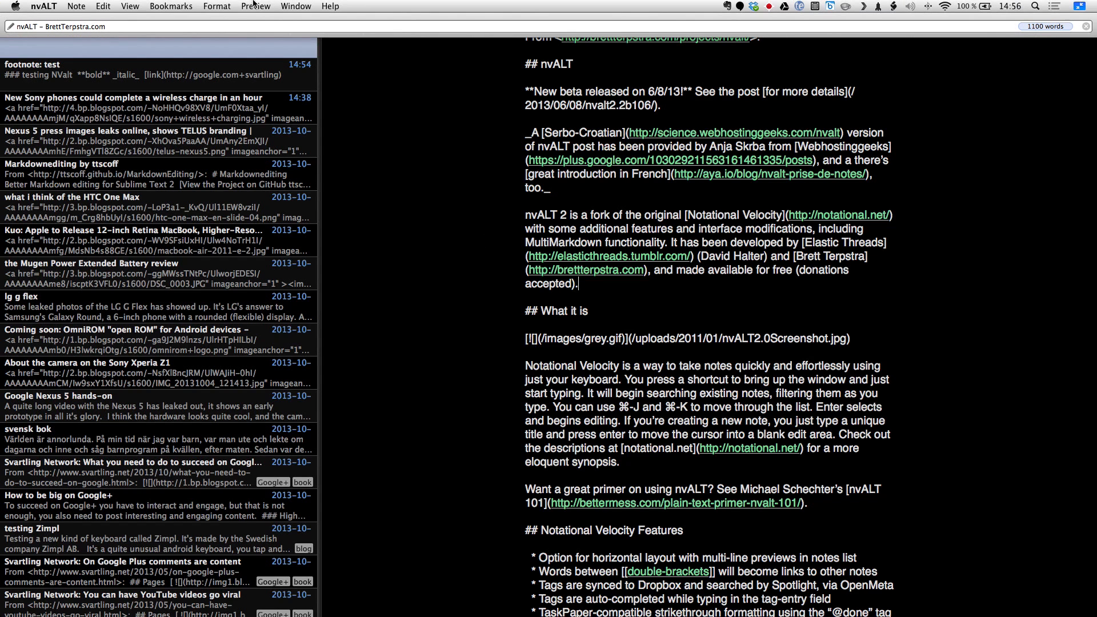
Show the captured project-page note rendered in the preview window
{"action": "left_click", "coordinate": [255, 6]}
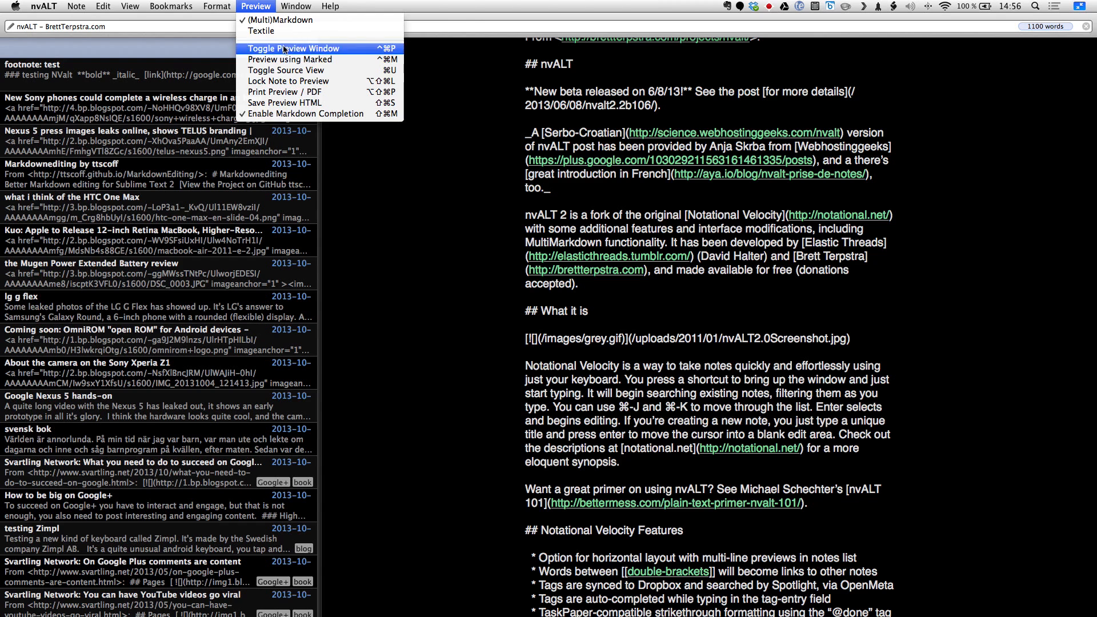
{"action": "left_click", "coordinate": [294, 48]}
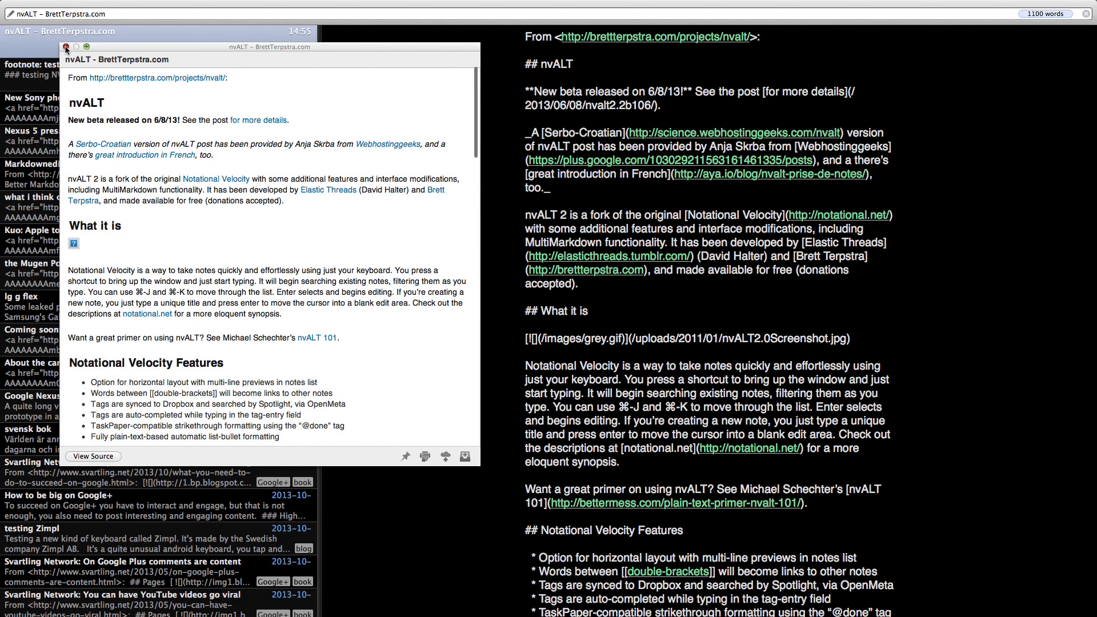
Close and re-toggle the preview, then edit '## nvALT' to '# nvALT' and 'What it is' to '###'
{"action": "left_click", "coordinate": [66, 47]}
{"action": "type", "text": "#"}
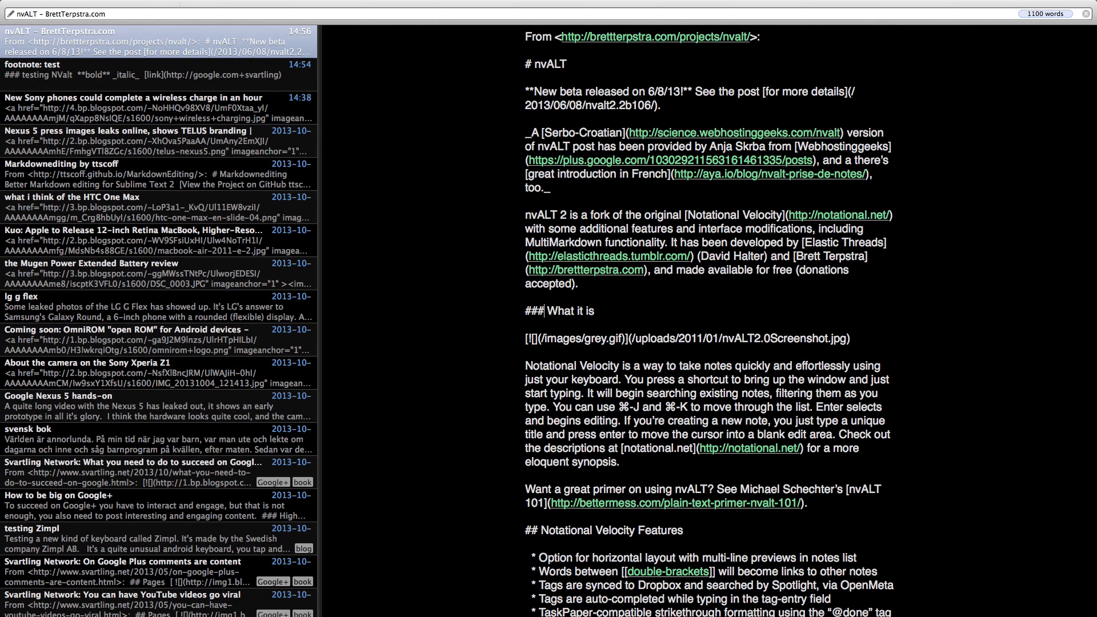
{"action": "left_click", "coordinate": [256, 6]}
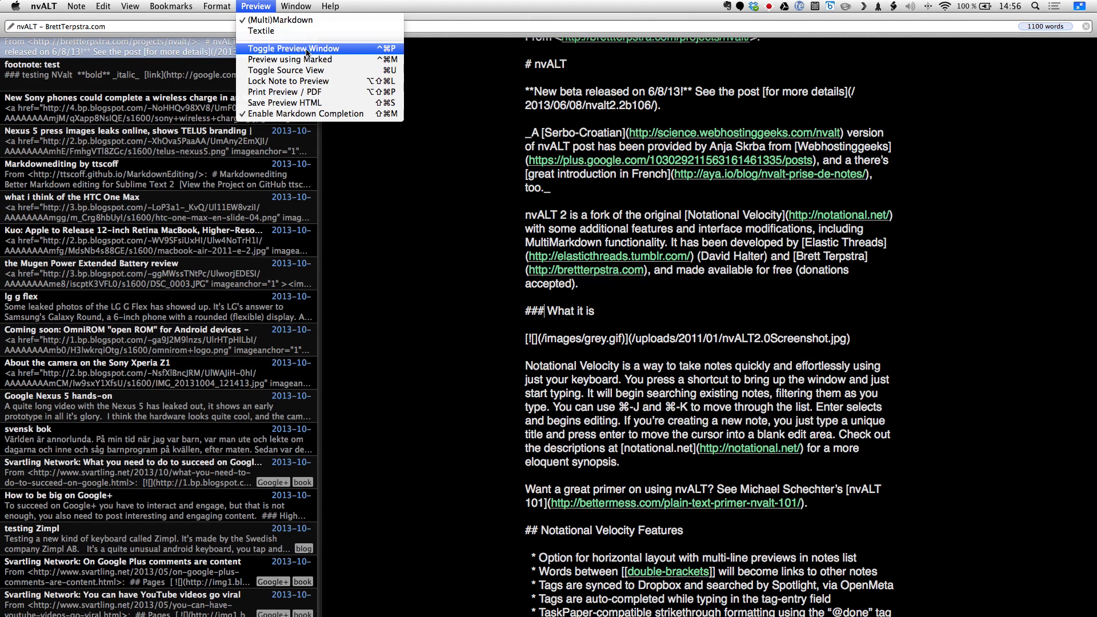
{"action": "left_click", "coordinate": [294, 48]}
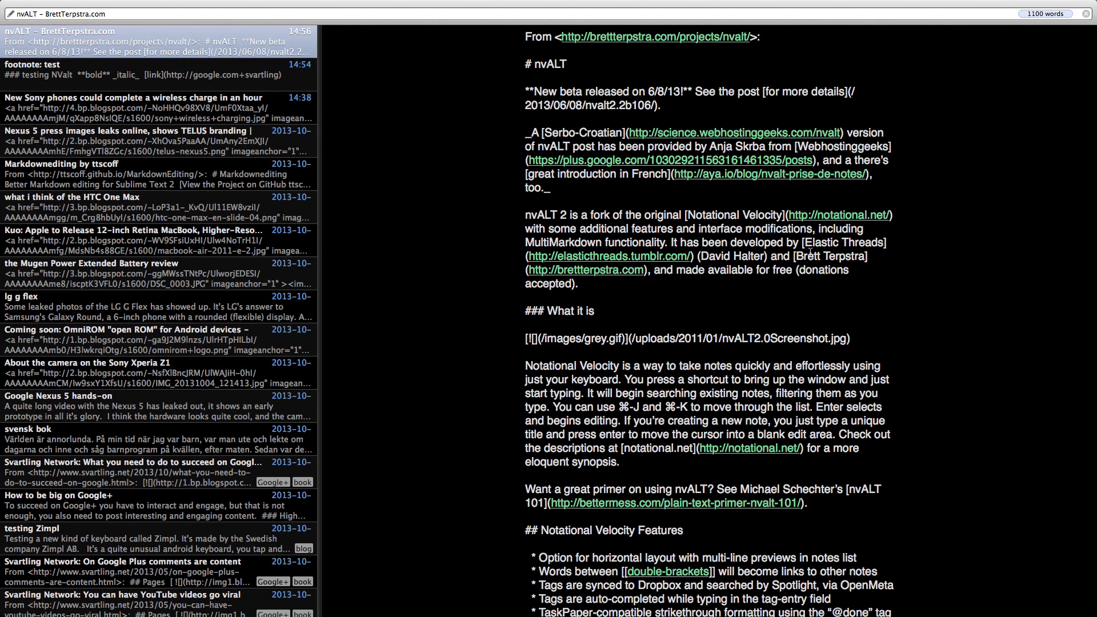
{"action": "left_click", "coordinate": [544, 311]}
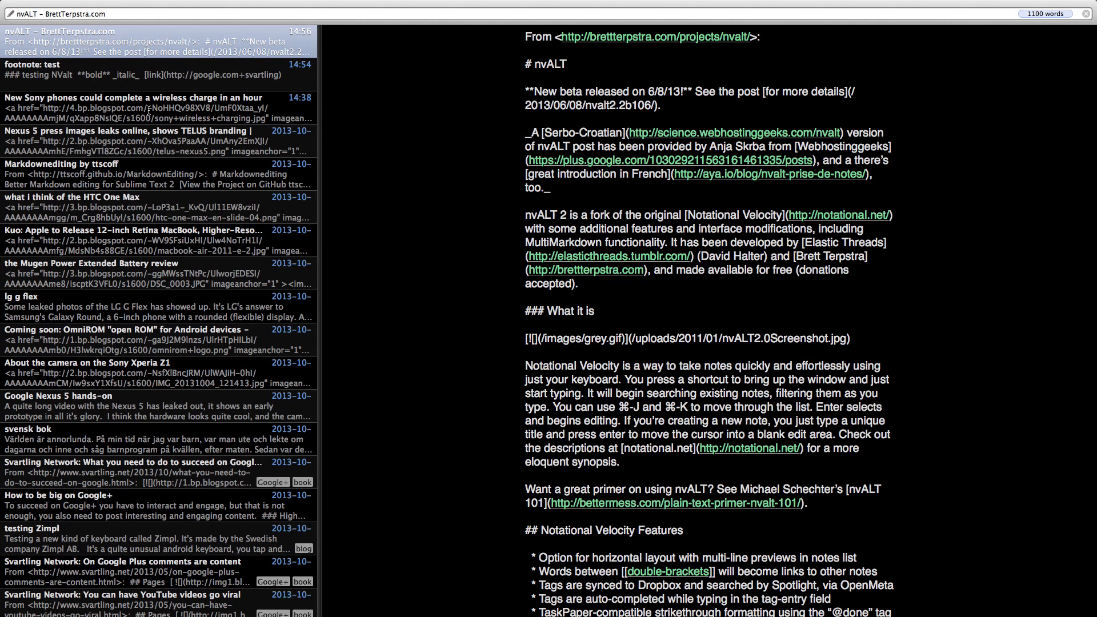
Open the 'New Sony phones' wireless charging note and show its rendered preview with the charger photo
{"action": "left_click", "coordinate": [161, 101]}
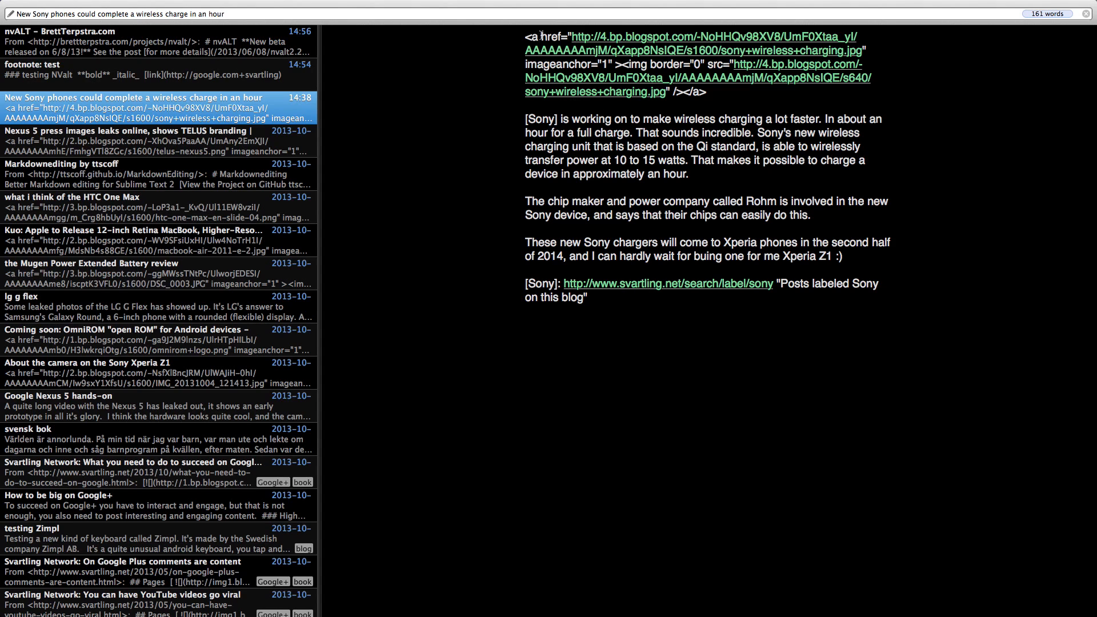
{"action": "mouse_move", "coordinate": [698, 112]}
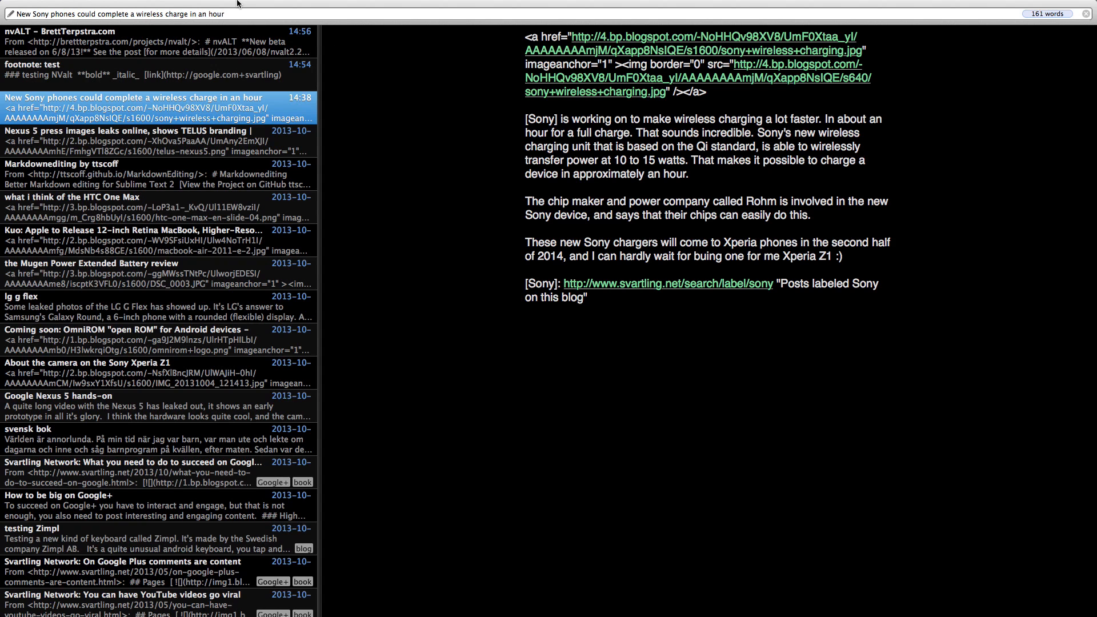
{"action": "left_click", "coordinate": [255, 6]}
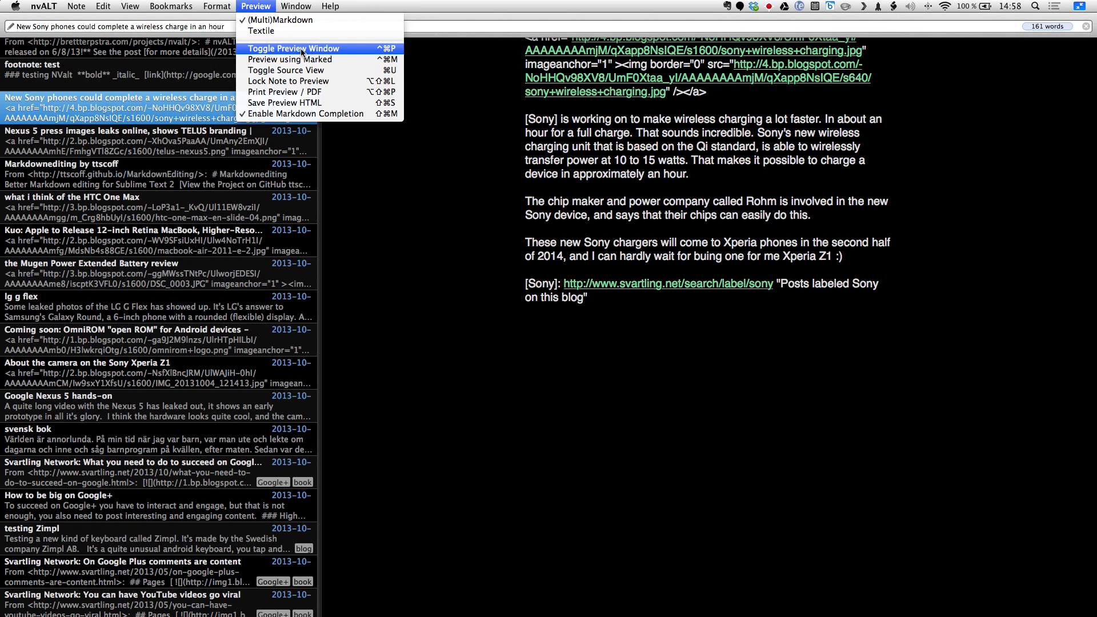
{"action": "left_click", "coordinate": [294, 48]}
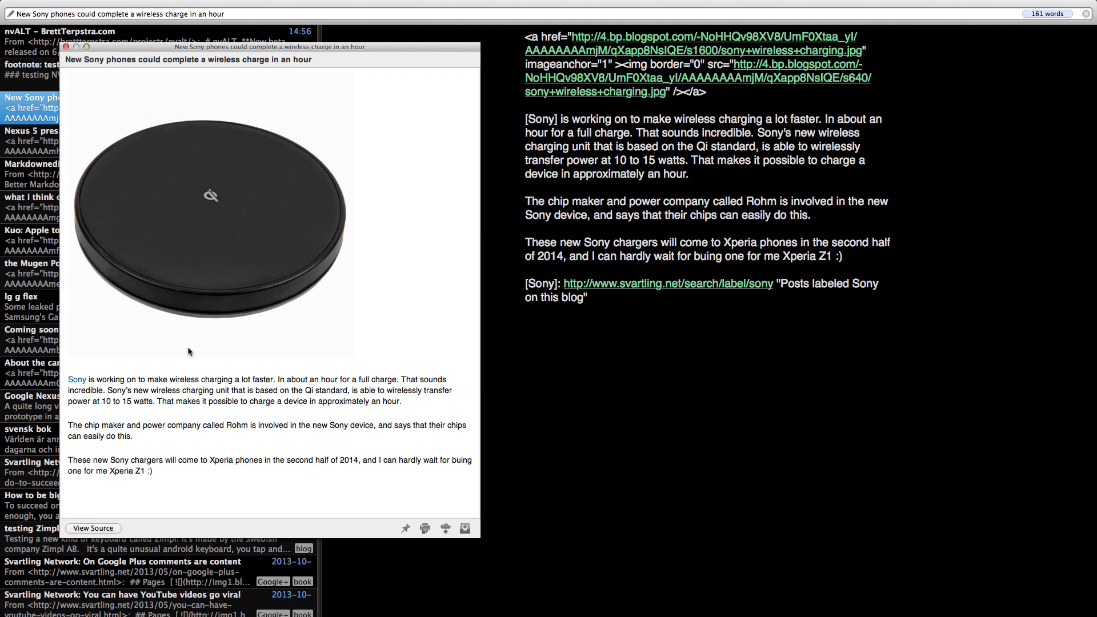
{"action": "mouse_move", "coordinate": [705, 166]}
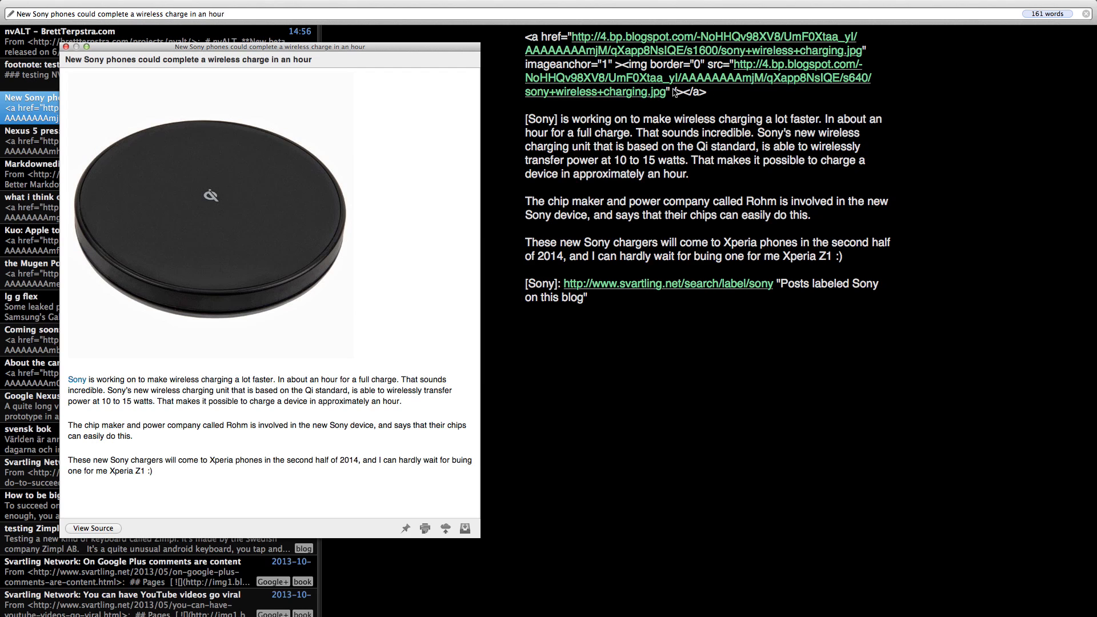
{"action": "mouse_move", "coordinate": [337, 264]}
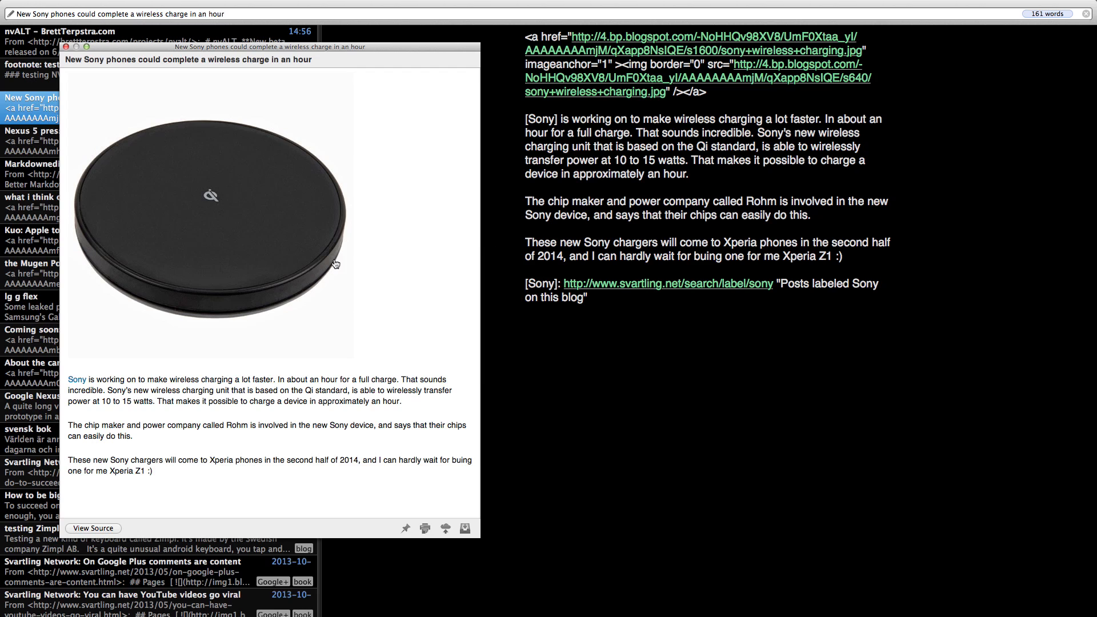
{"action": "mouse_move", "coordinate": [70, 47]}
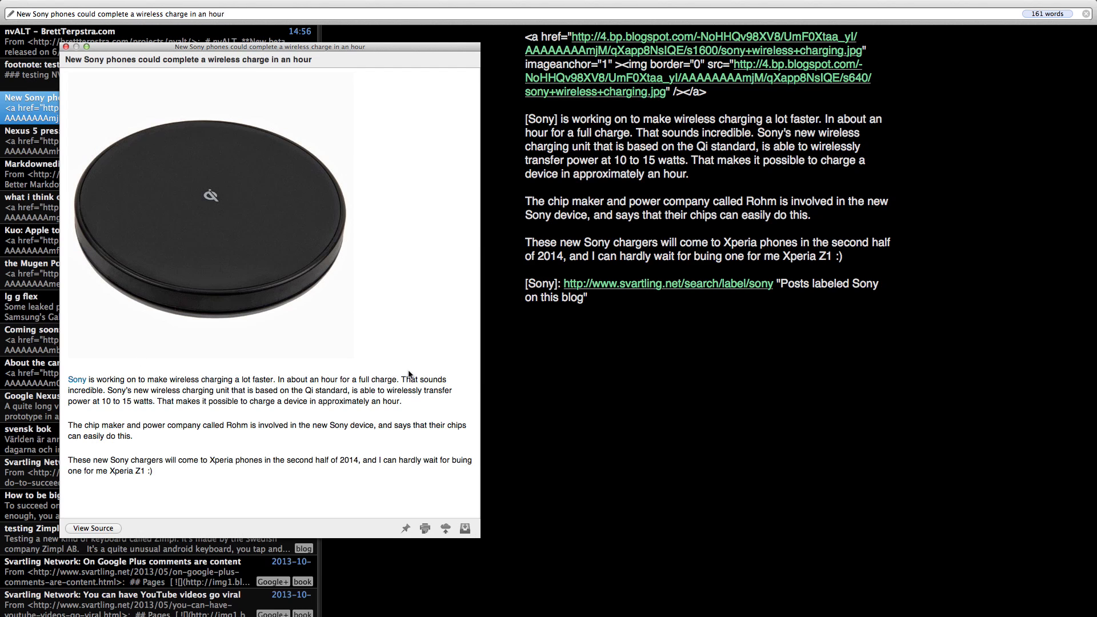
{"action": "mouse_move", "coordinate": [381, 425]}
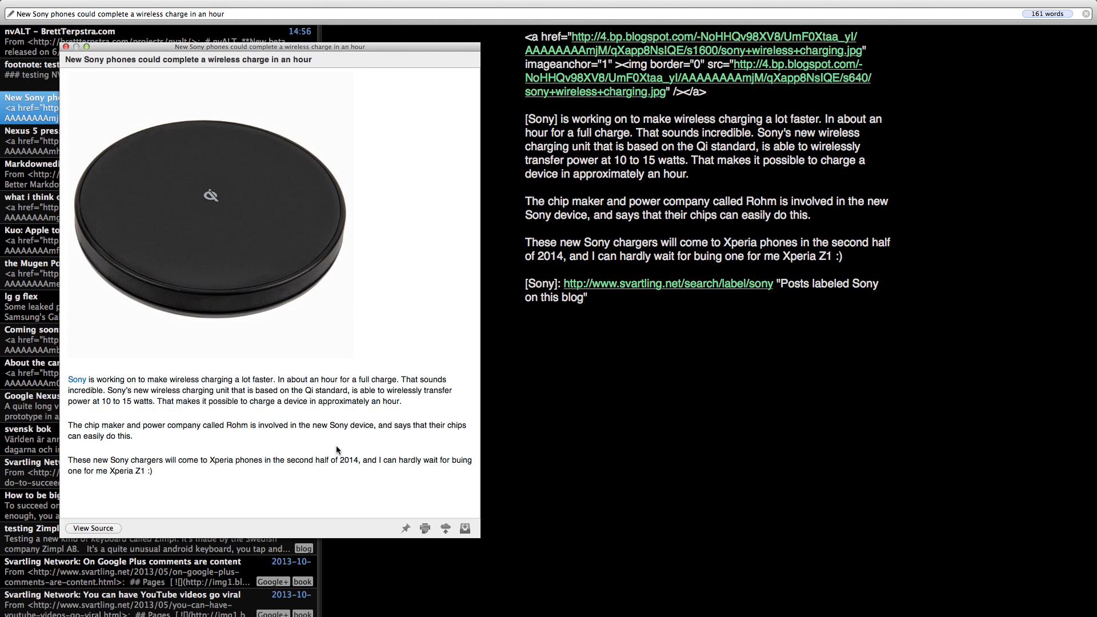
{"action": "mouse_move", "coordinate": [282, 328]}
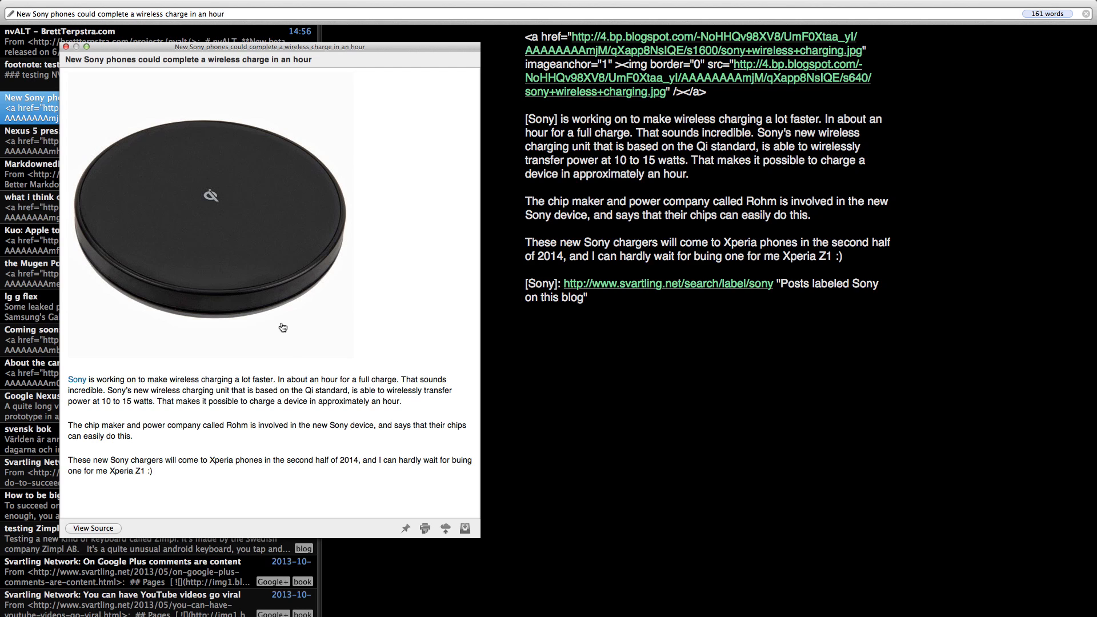
Close the preview, type gibberish "shkjafgaghf" in the fullscreen editor, remove it and return to the normal layout
{"action": "left_click", "coordinate": [67, 47]}
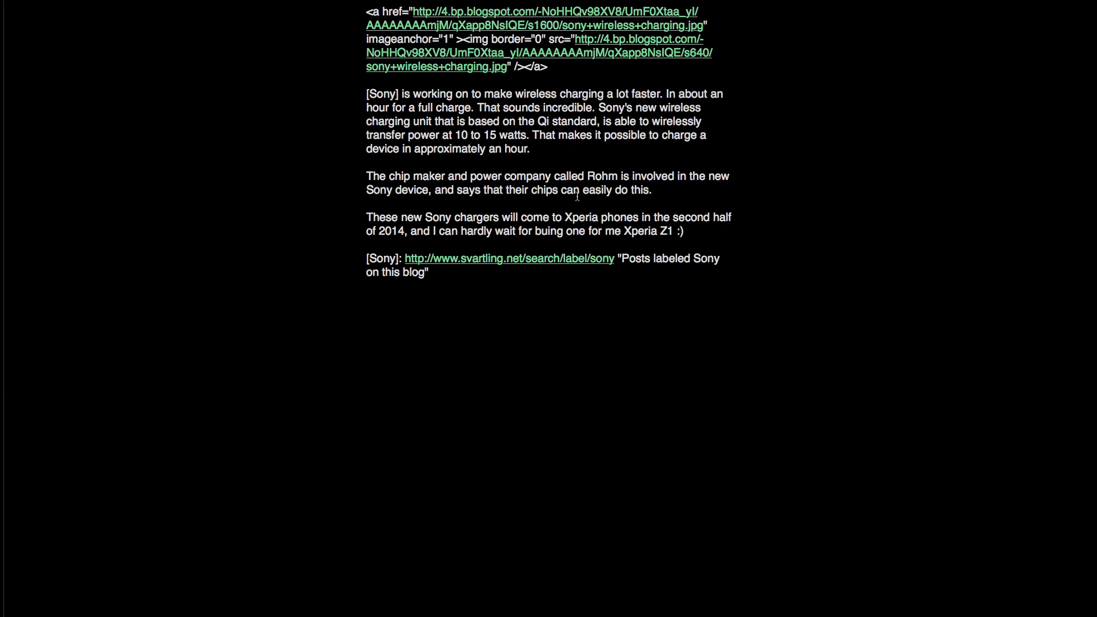
{"action": "left_click", "coordinate": [367, 299]}
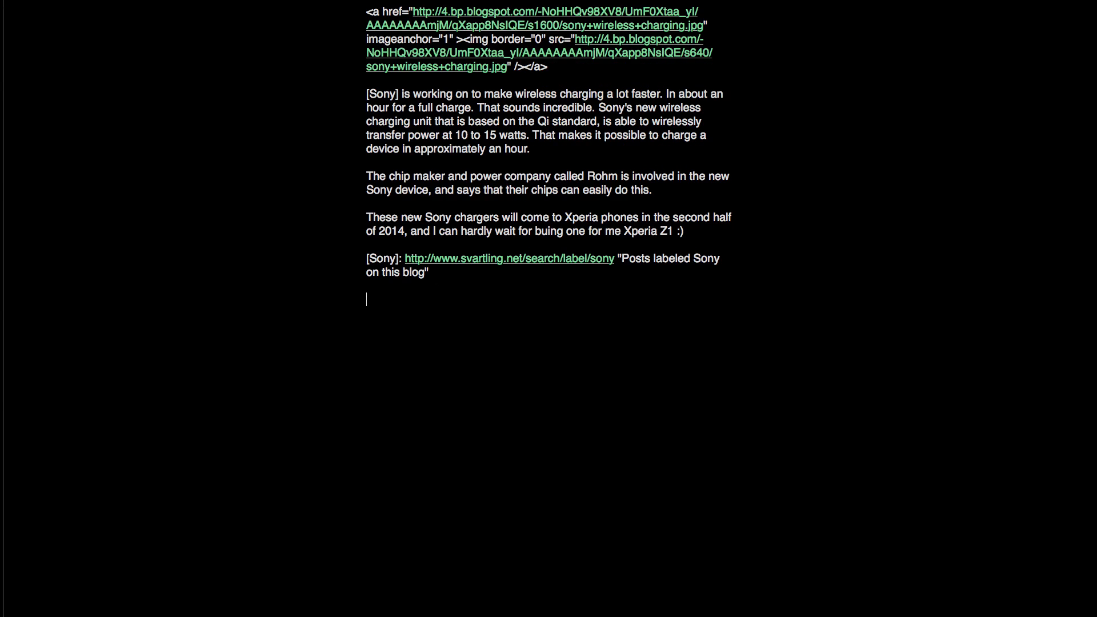
{"action": "type", "text": "shkjafgaghf"}
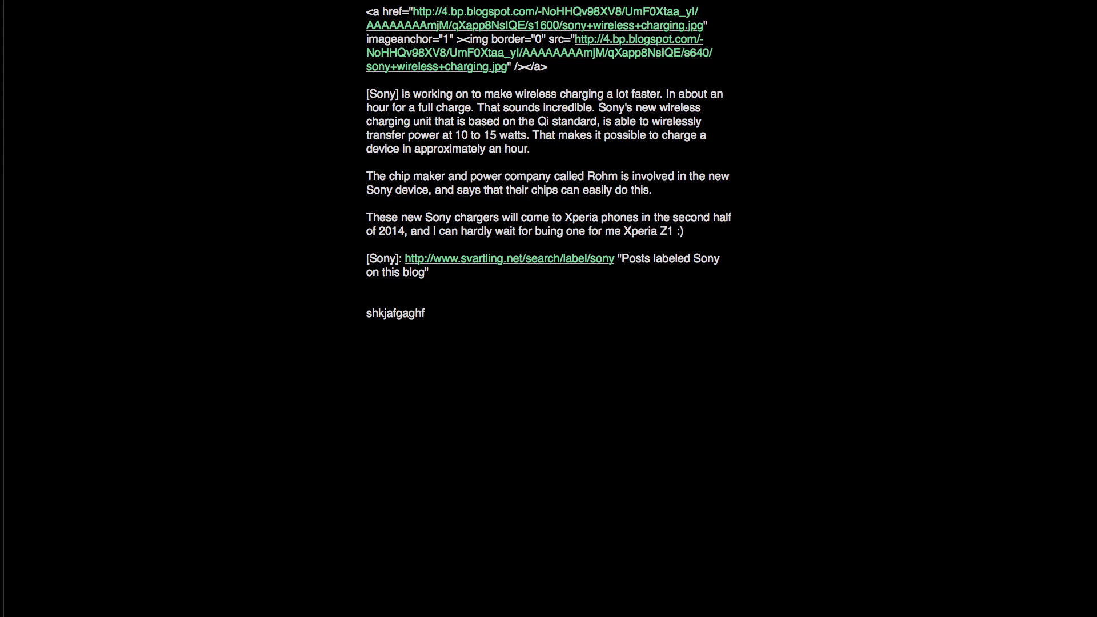
{"action": "key", "text": "Backspace"}
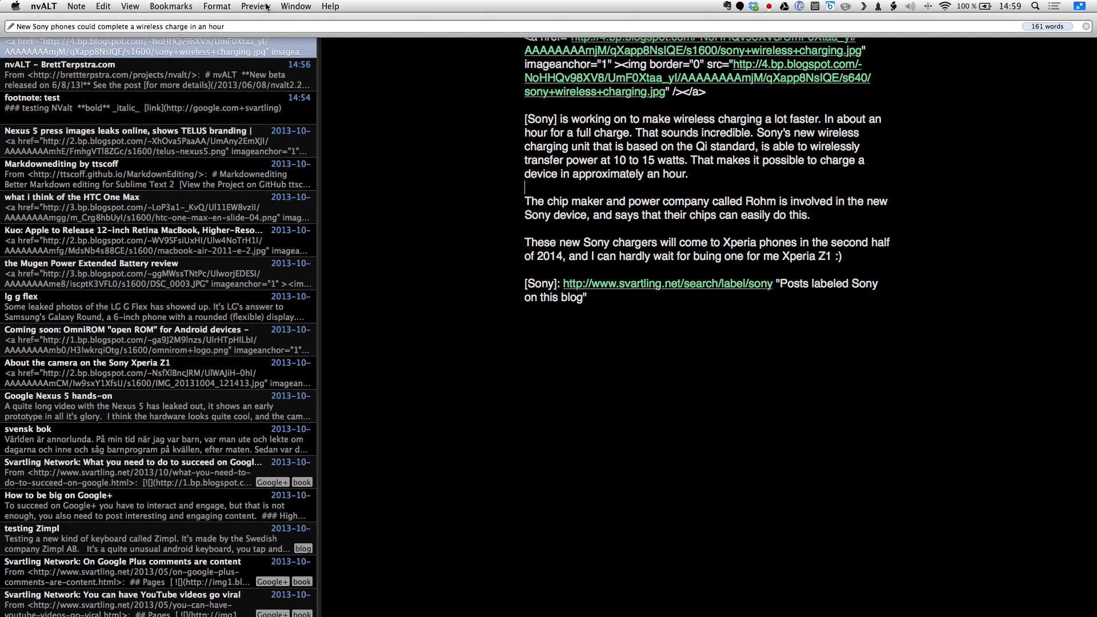
Send the Sony note to Byword via Note > Edit With, view it there and return to nvALT
{"action": "left_click", "coordinate": [77, 7]}
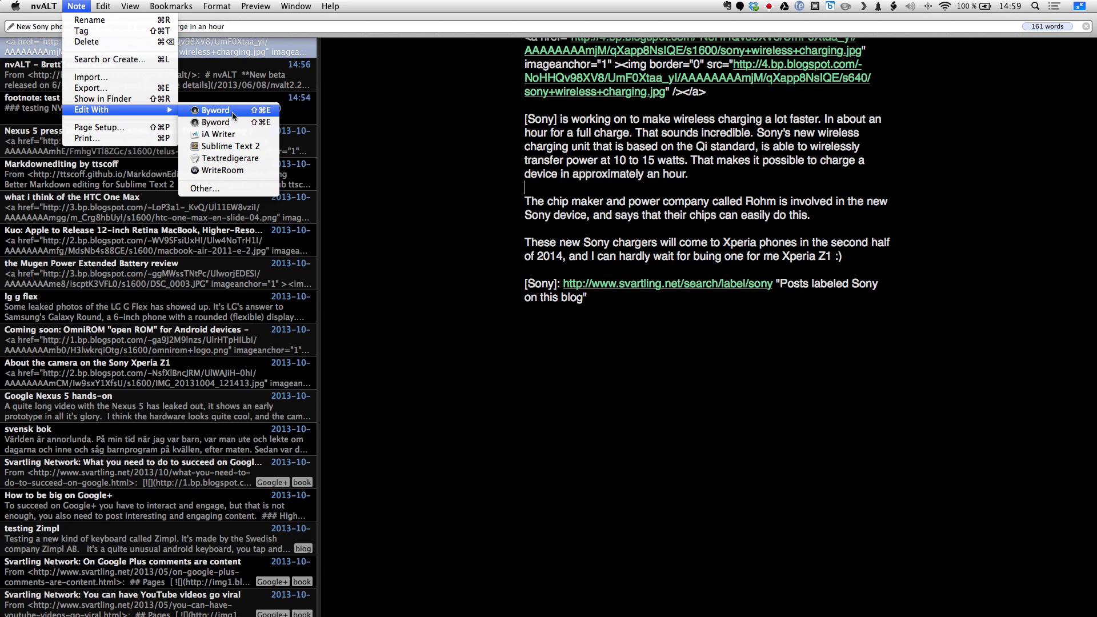
{"action": "mouse_move", "coordinate": [218, 134]}
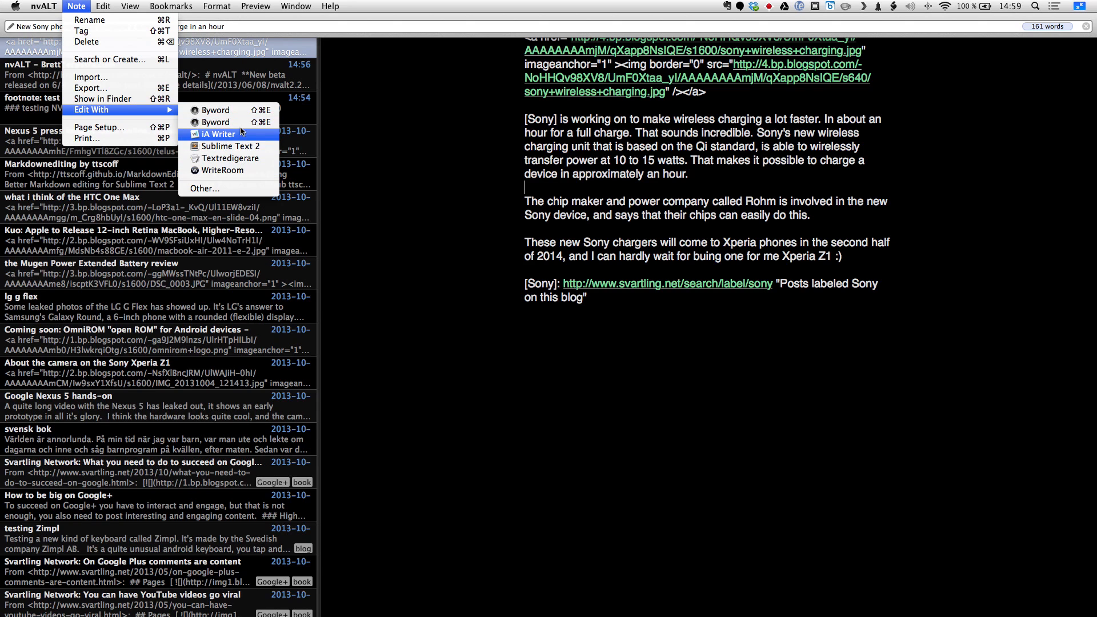
{"action": "mouse_move", "coordinate": [221, 112]}
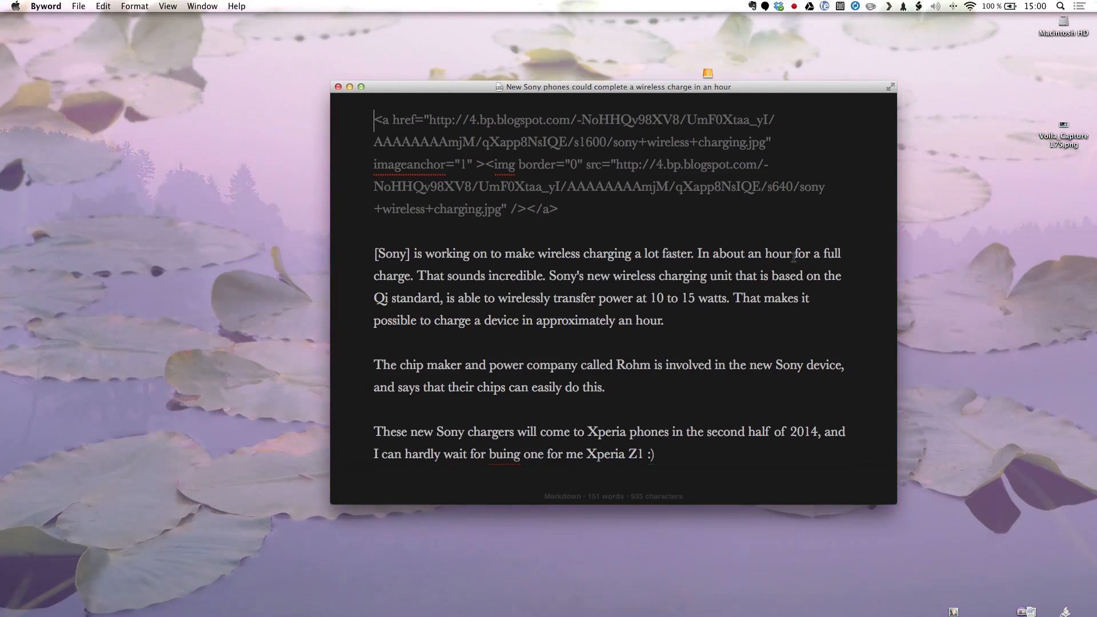
{"action": "scroll", "scroll_direction": "down", "scroll_amount": 3}
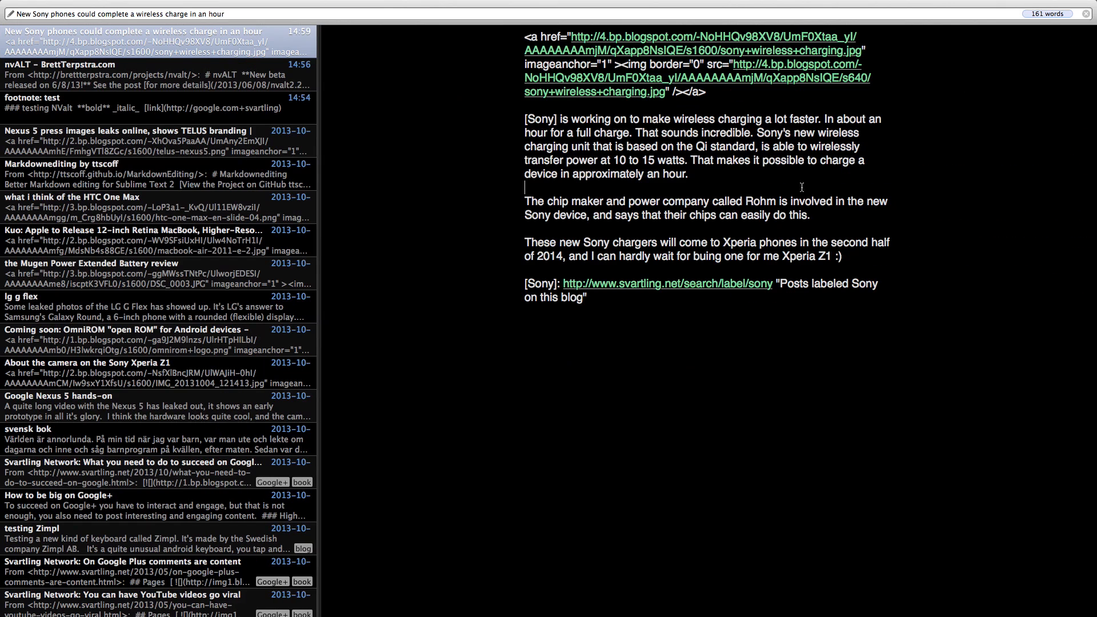
{"action": "mouse_move", "coordinate": [625, 308]}
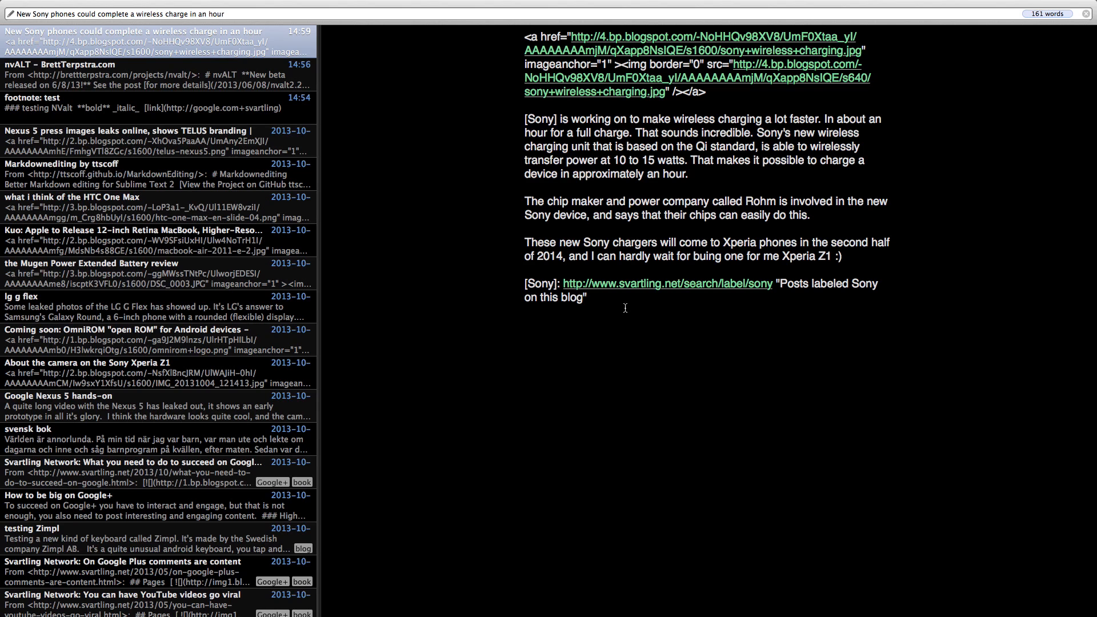
{"action": "mouse_move", "coordinate": [958, 273]}
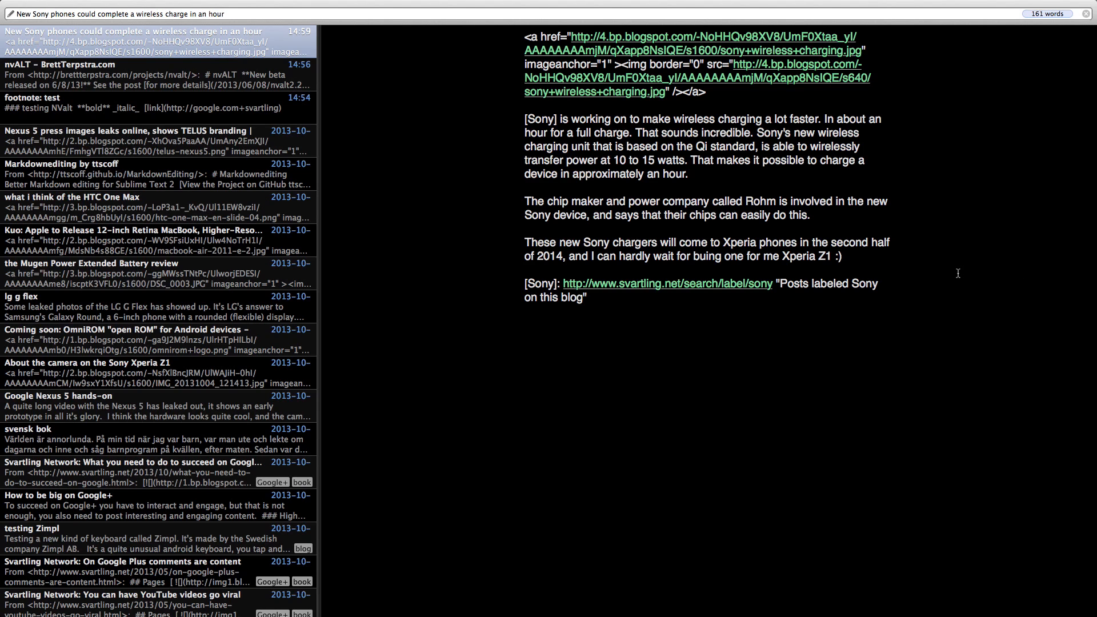
{"action": "mouse_move", "coordinate": [501, 203]}
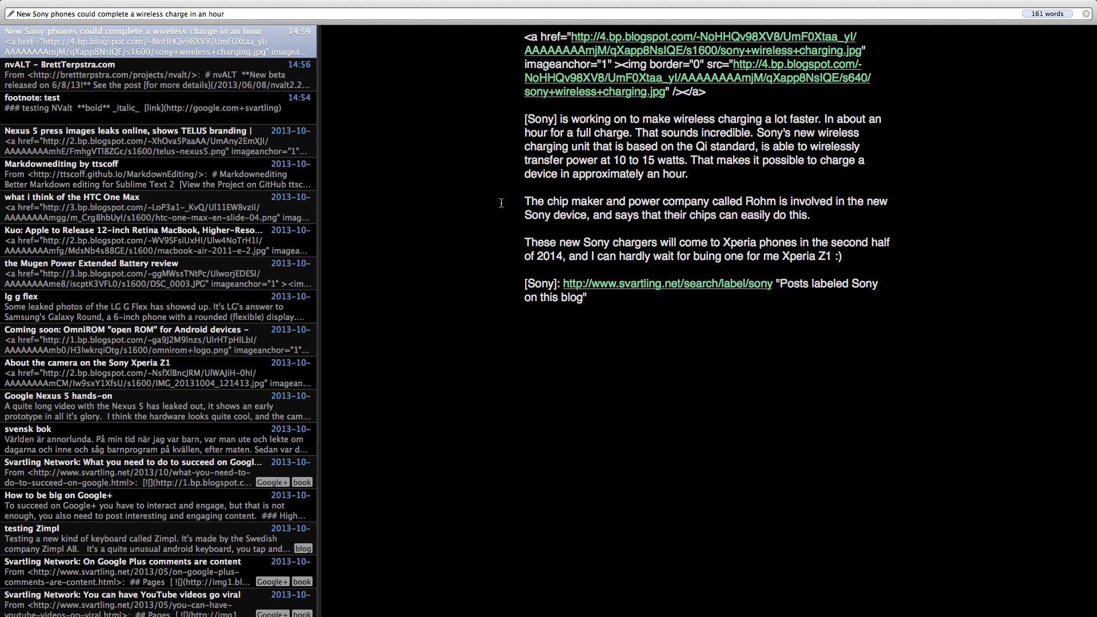